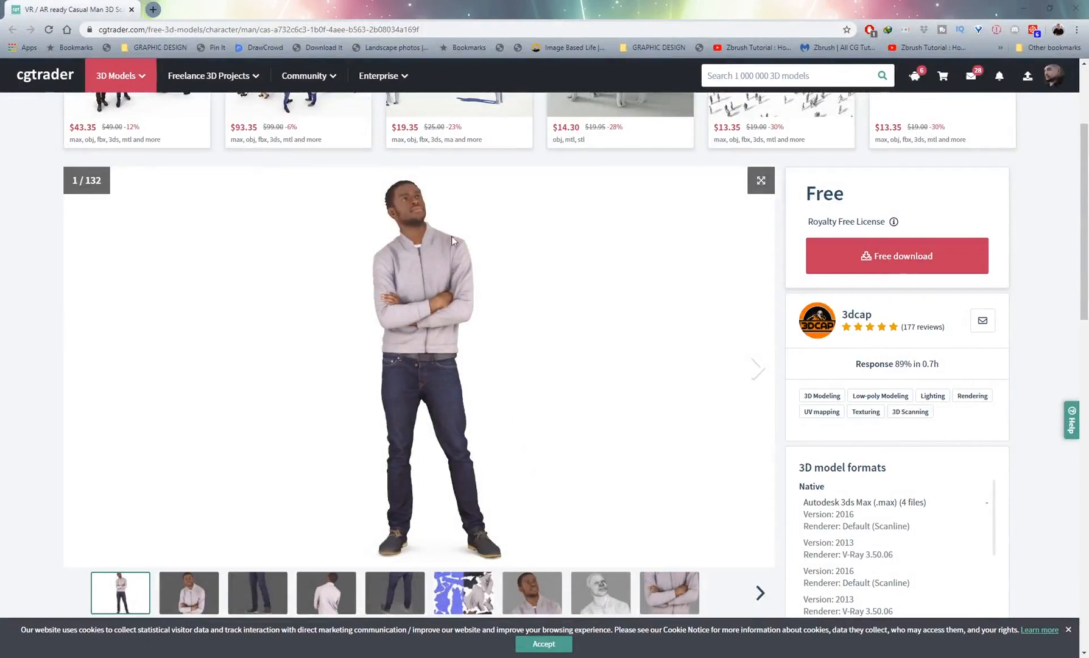
mouse_move(509, 370)
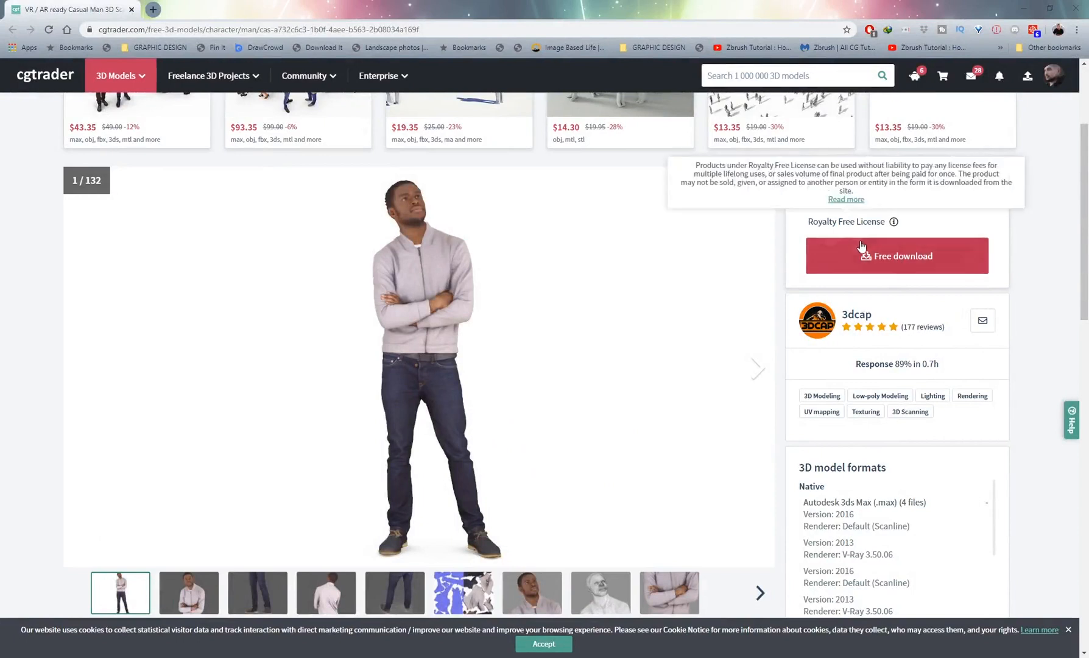
mouse_move(910, 265)
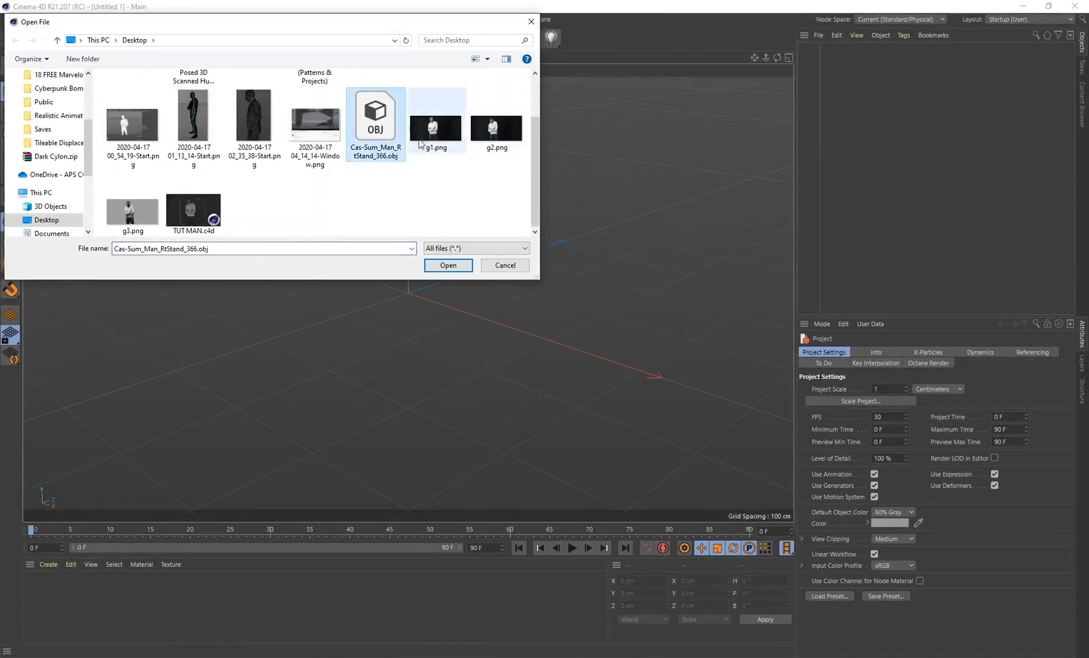
Step: Import Cas-Sum_Man_RtStand_366.obj with the default OBJ import settings
click(447, 265)
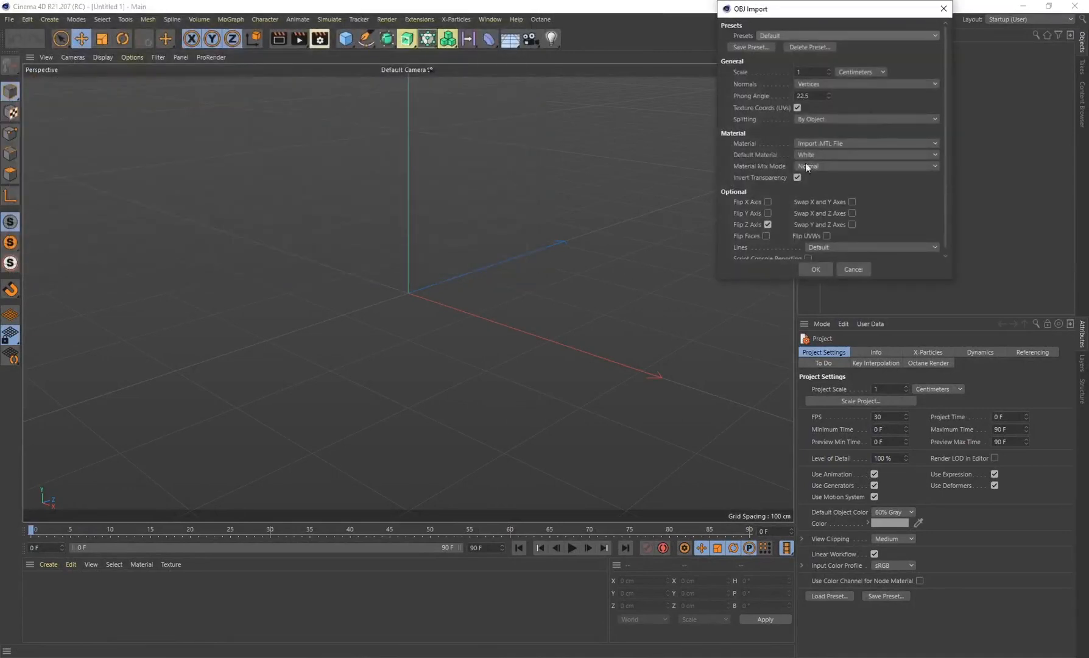
click(815, 269)
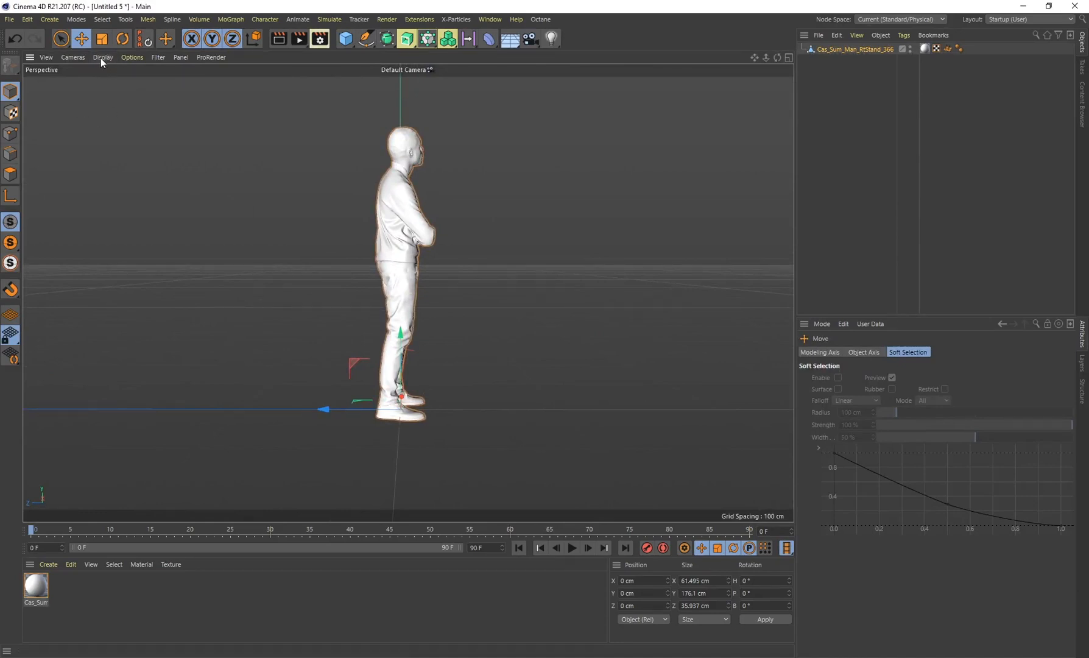
Step: Switch the viewport Display shading so the man appears as a dark silhouette
click(103, 58)
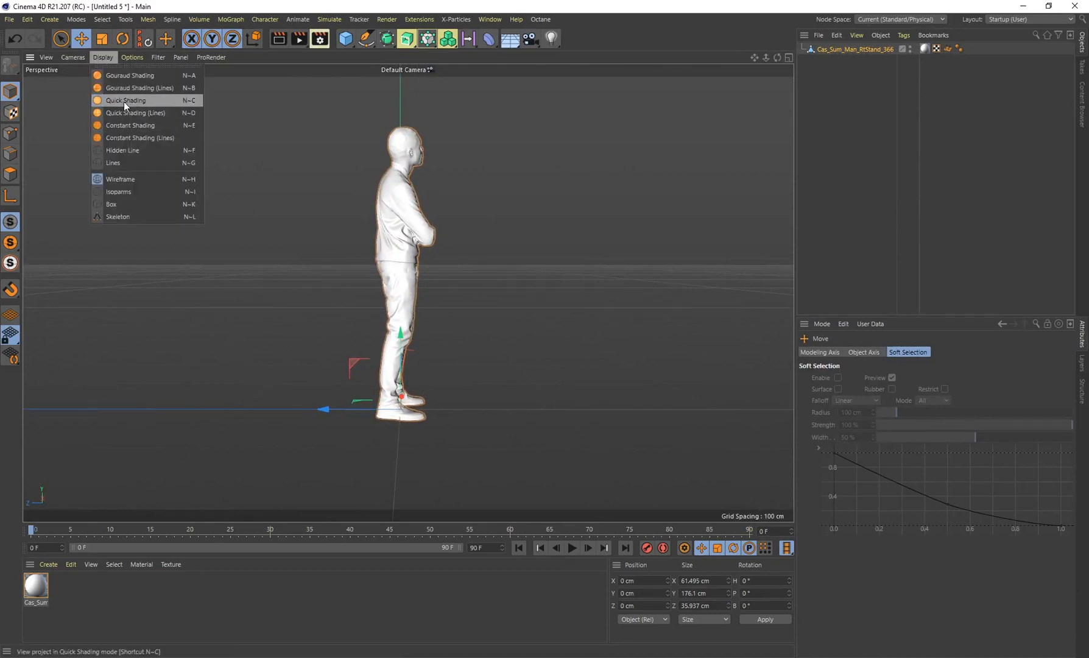
click(139, 138)
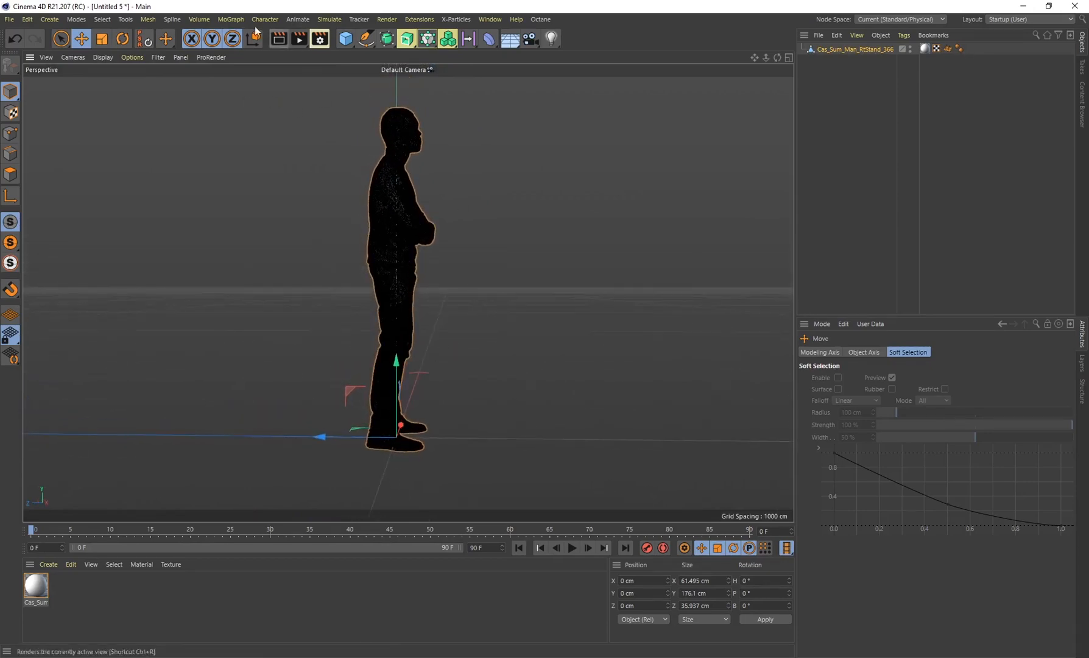
click(264, 18)
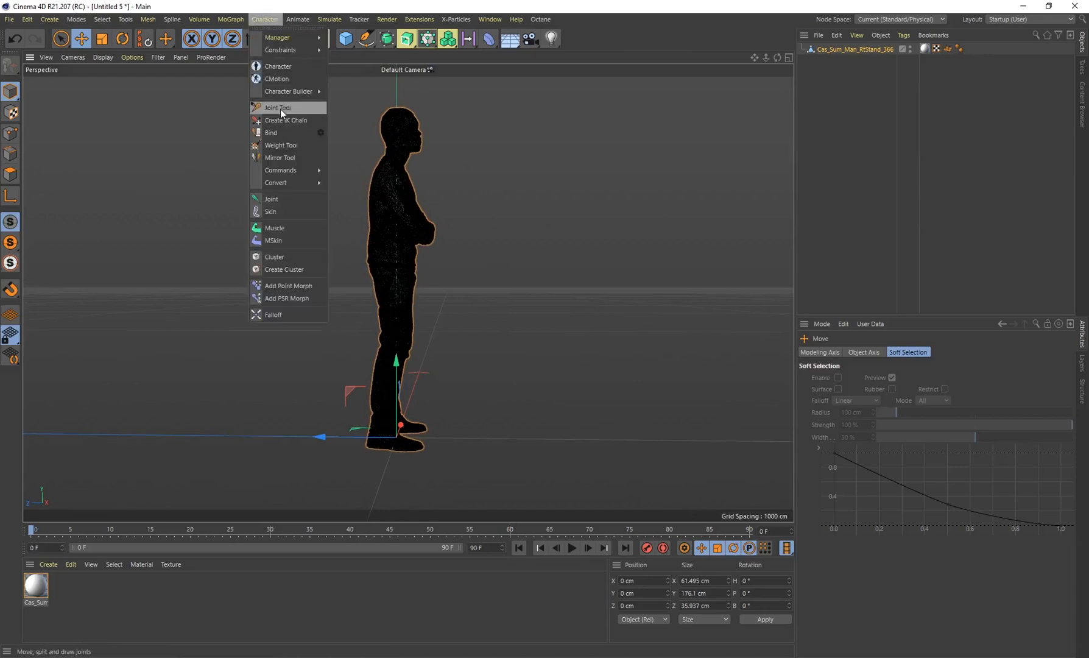
Step: Activate Character > Joint Tool to start placing joints up the man's body
click(278, 107)
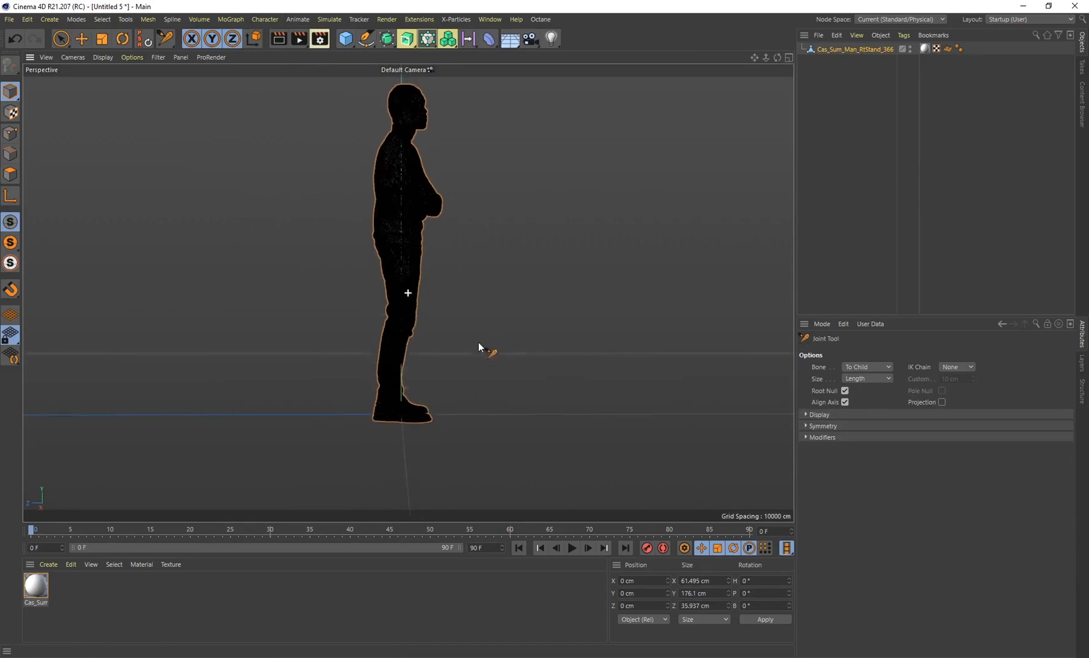
mouse_move(392, 409)
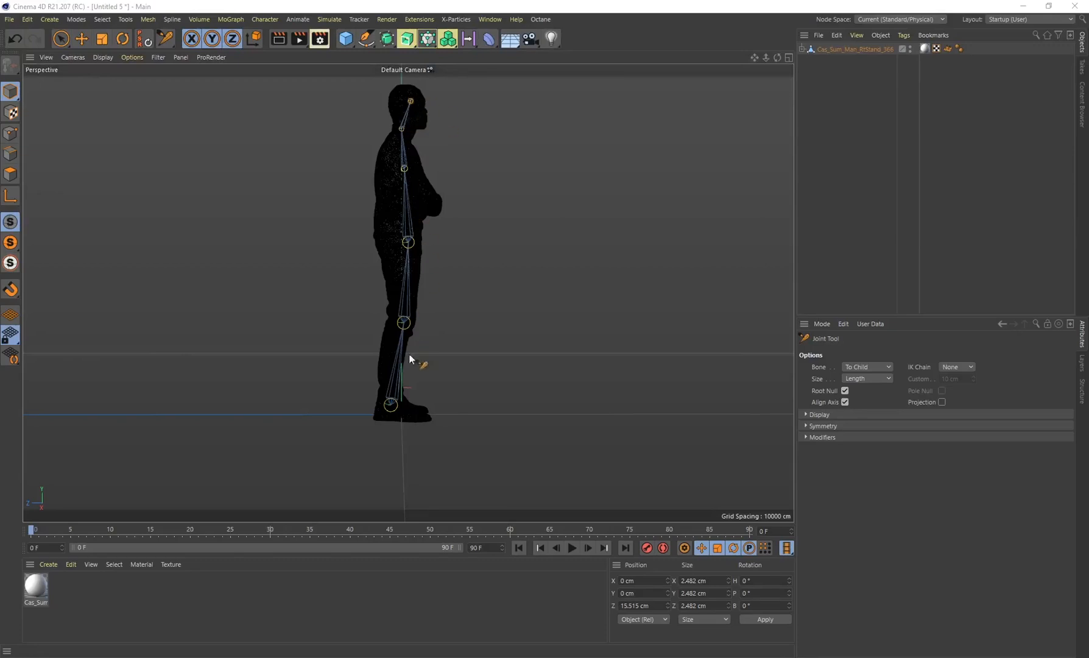
mouse_move(425, 116)
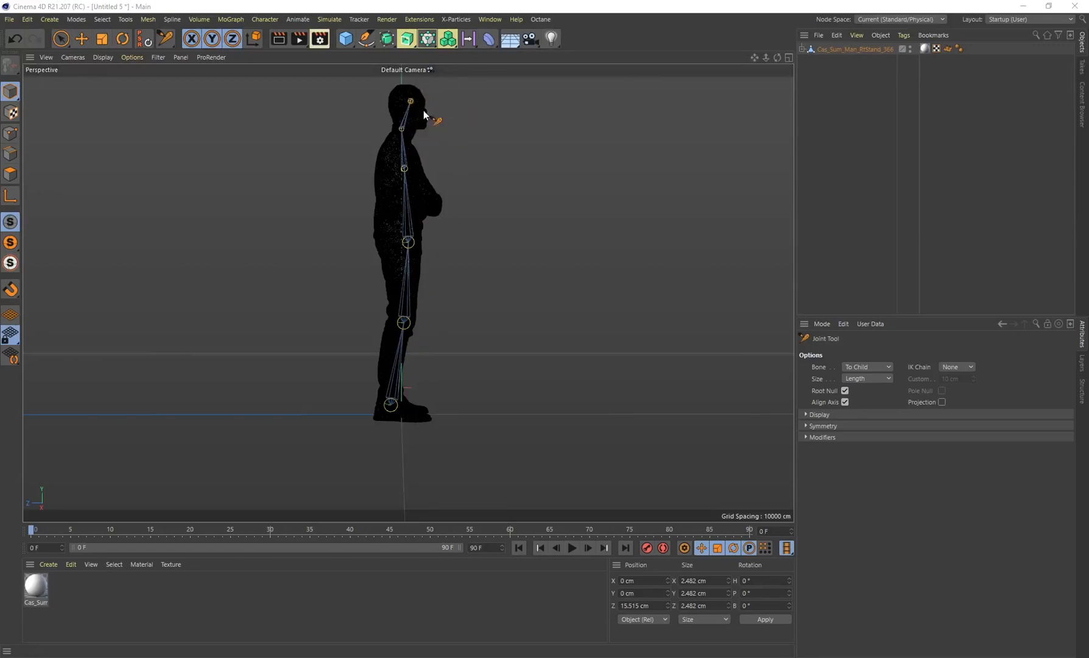
mouse_move(407, 161)
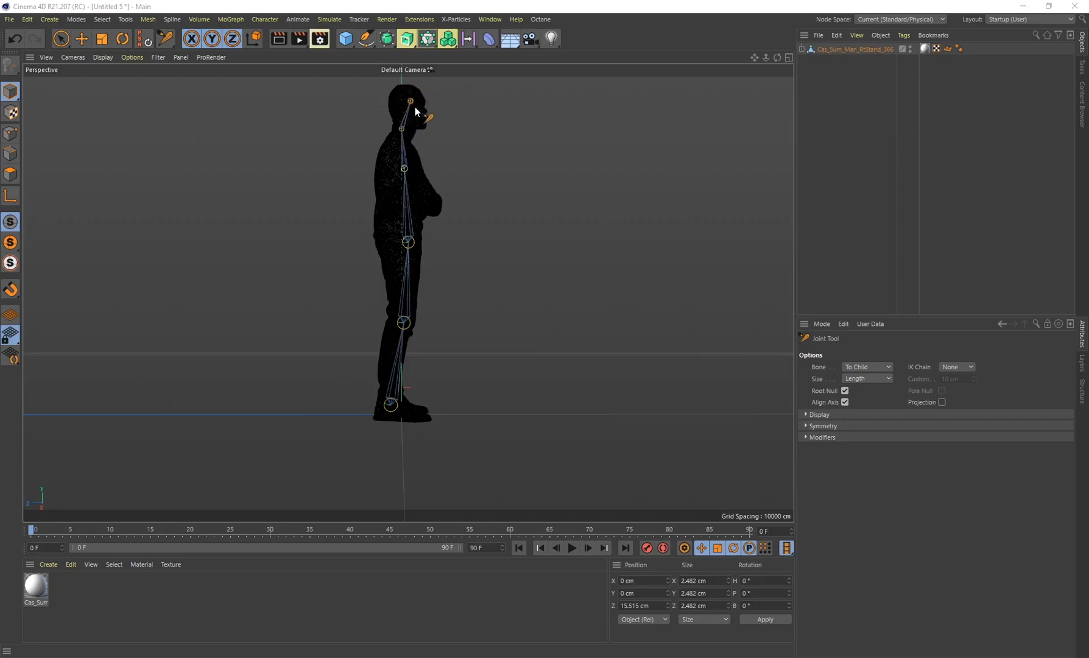
mouse_move(467, 185)
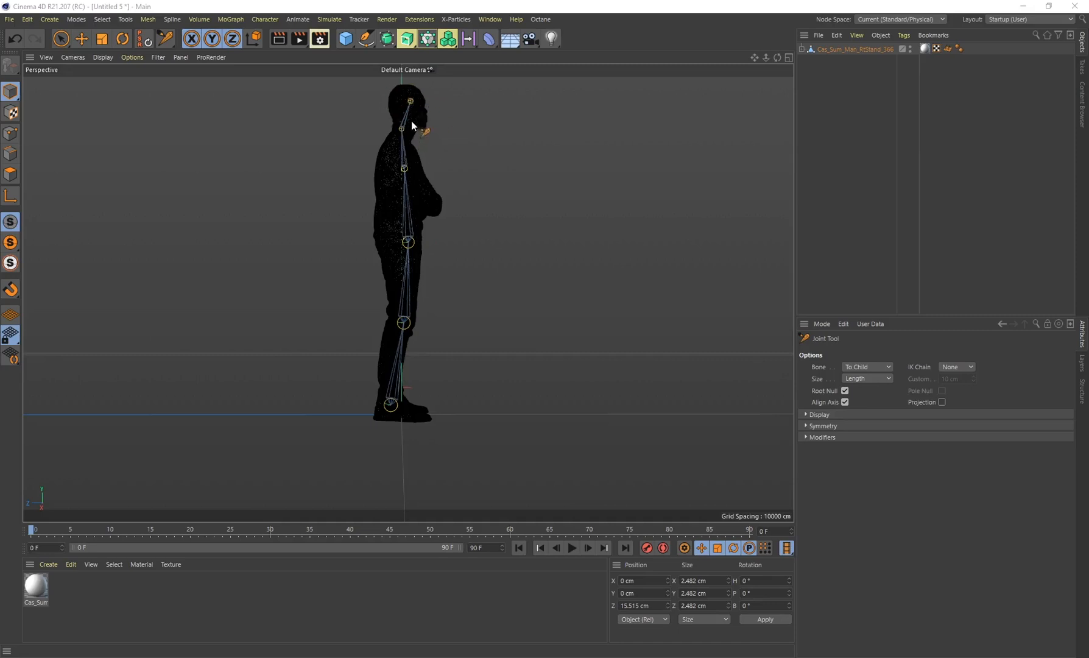
mouse_move(426, 90)
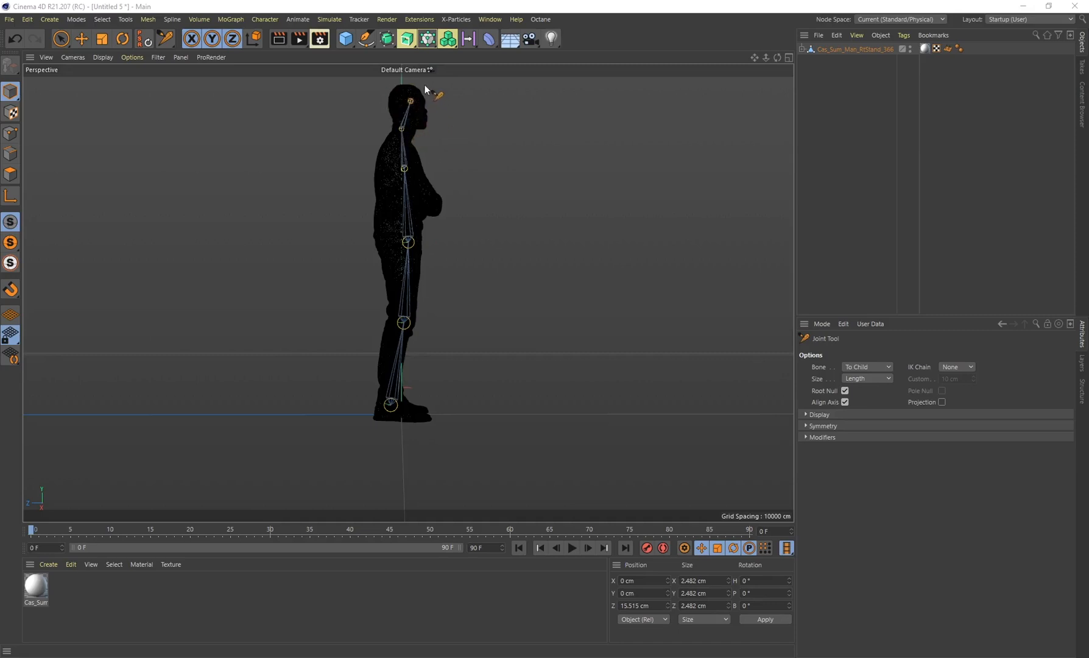
mouse_move(413, 168)
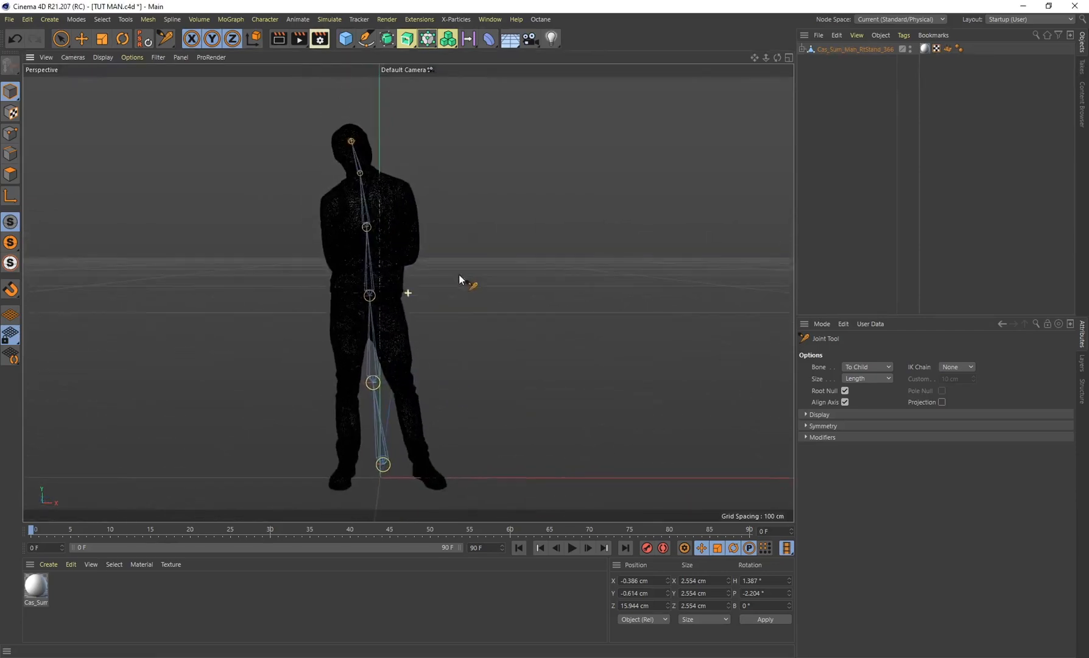
Step: Bind the man mesh to all seven joints, adding a Skin object and Weight tag
click(806, 49)
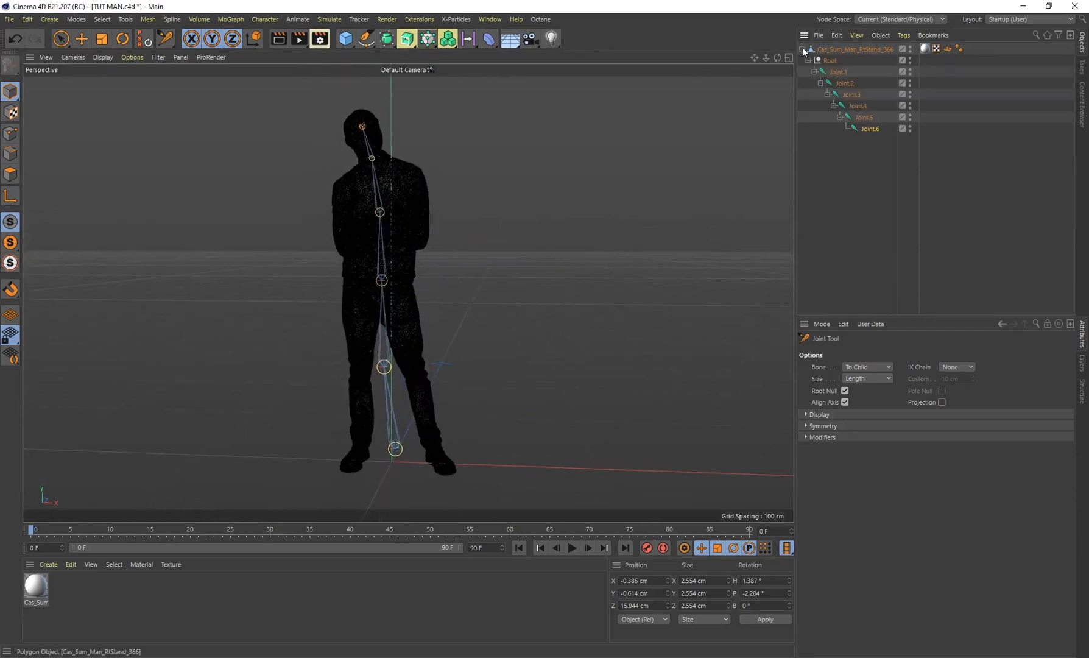
click(829, 61)
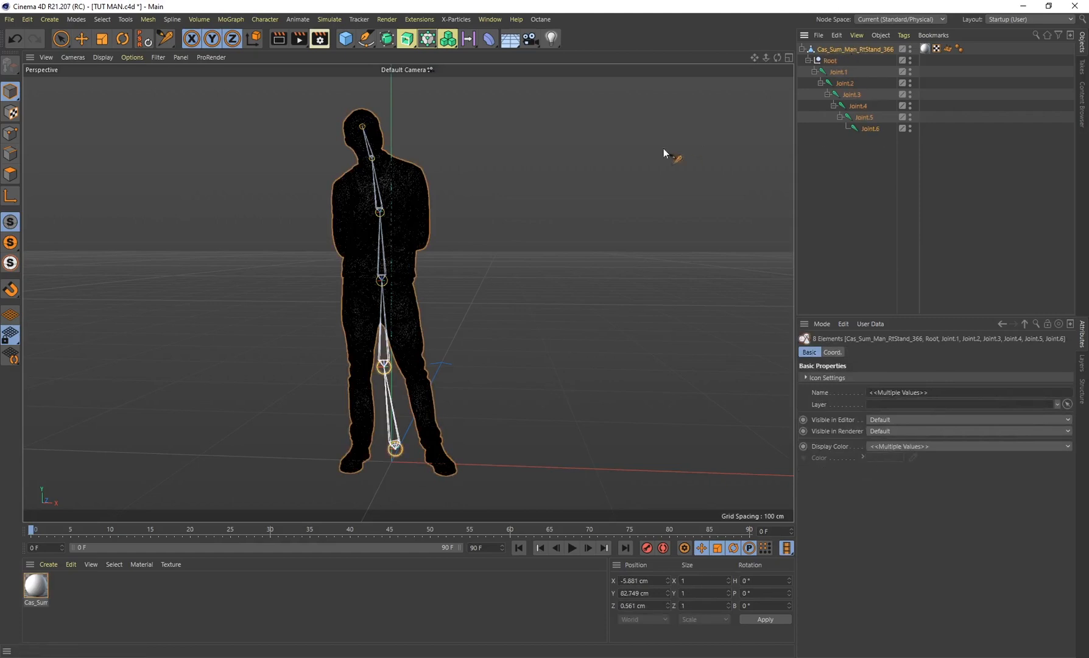
click(264, 18)
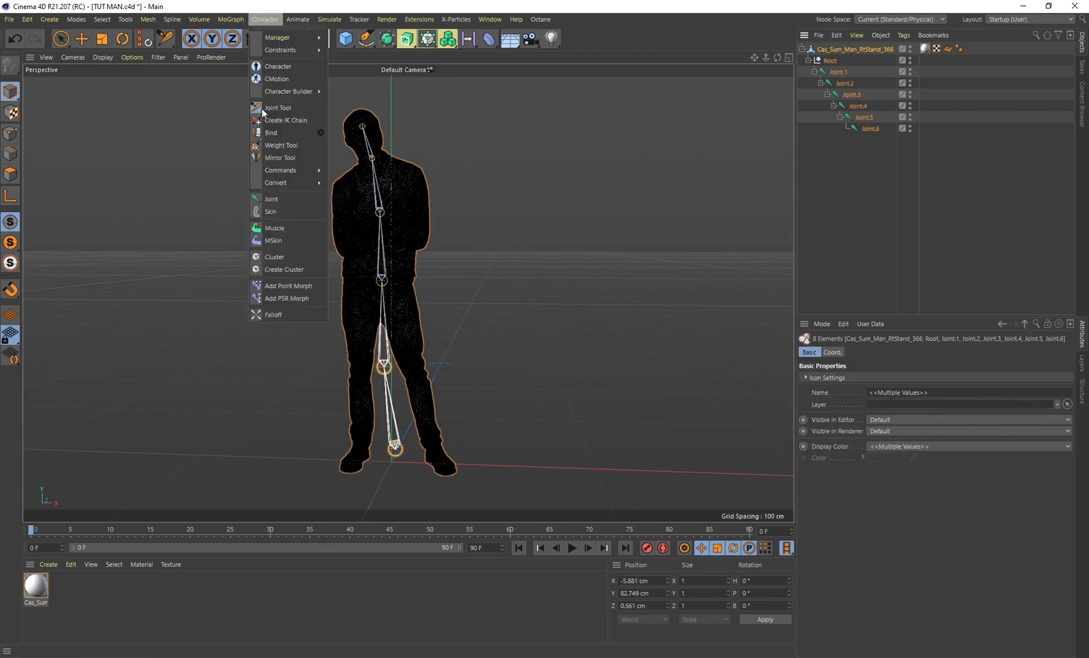
mouse_move(284, 132)
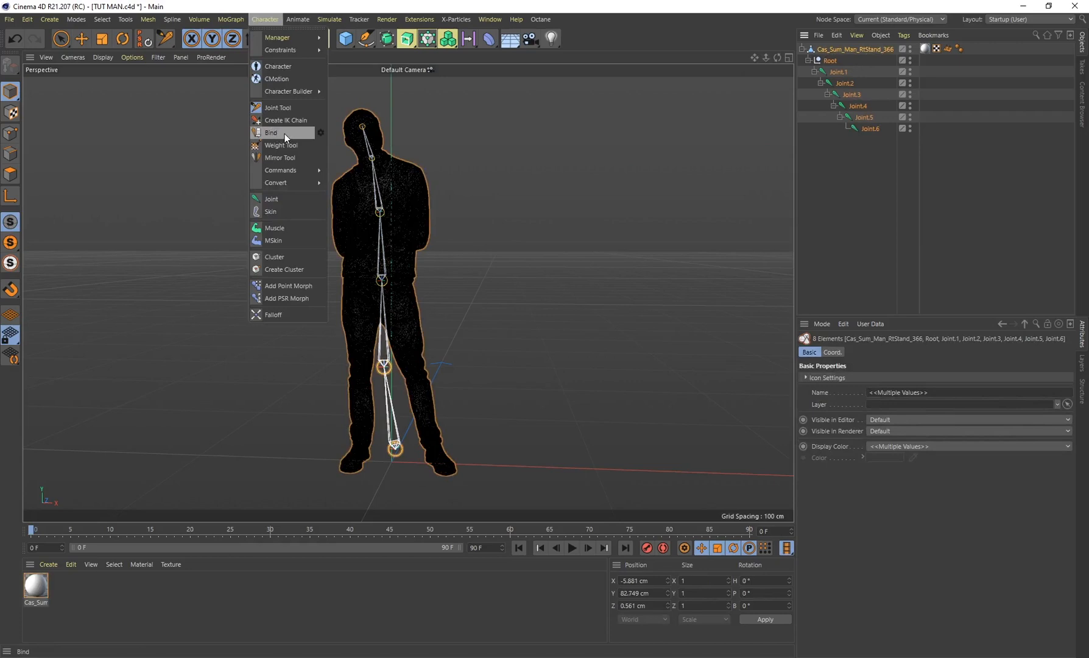
mouse_move(277, 78)
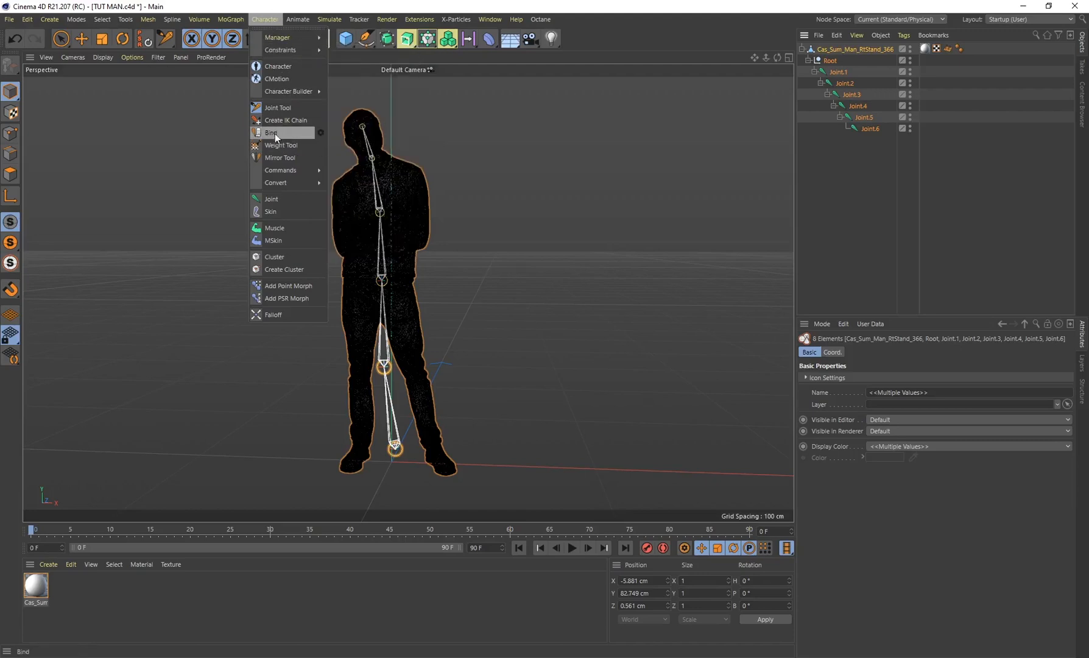
click(272, 133)
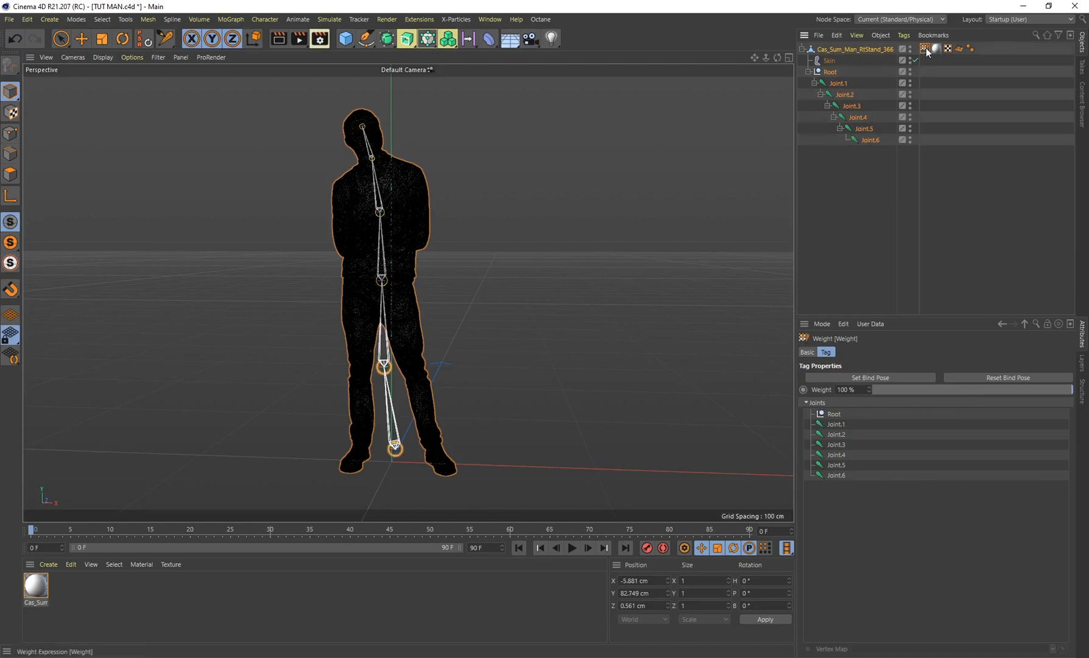
click(828, 61)
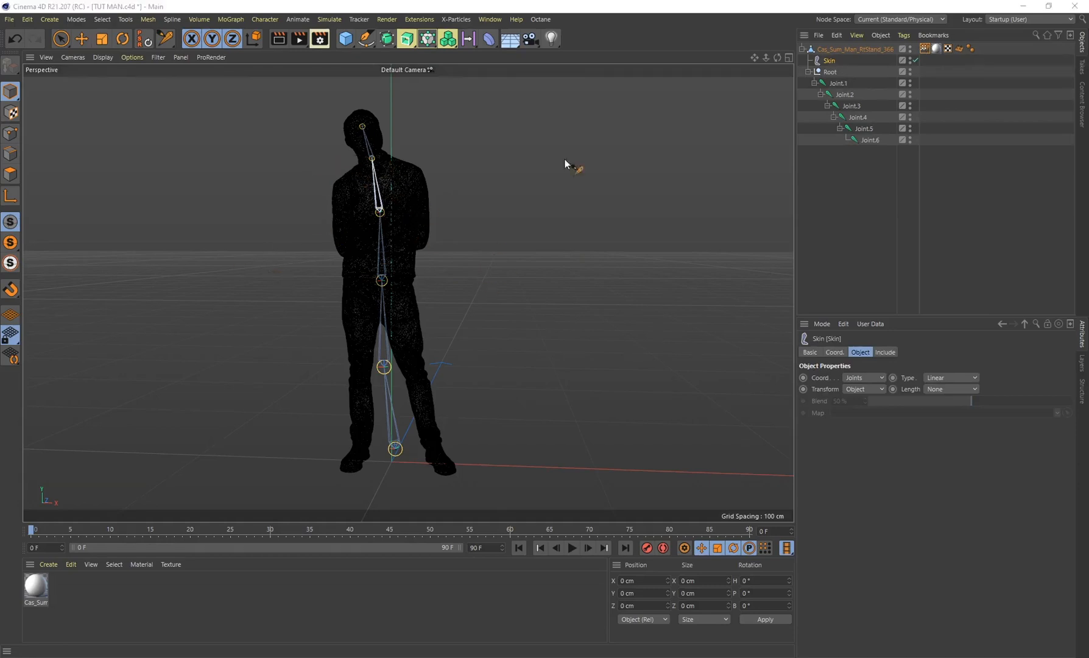
Step: Rename a joint in the Object Manager to 'groin'
click(840, 82)
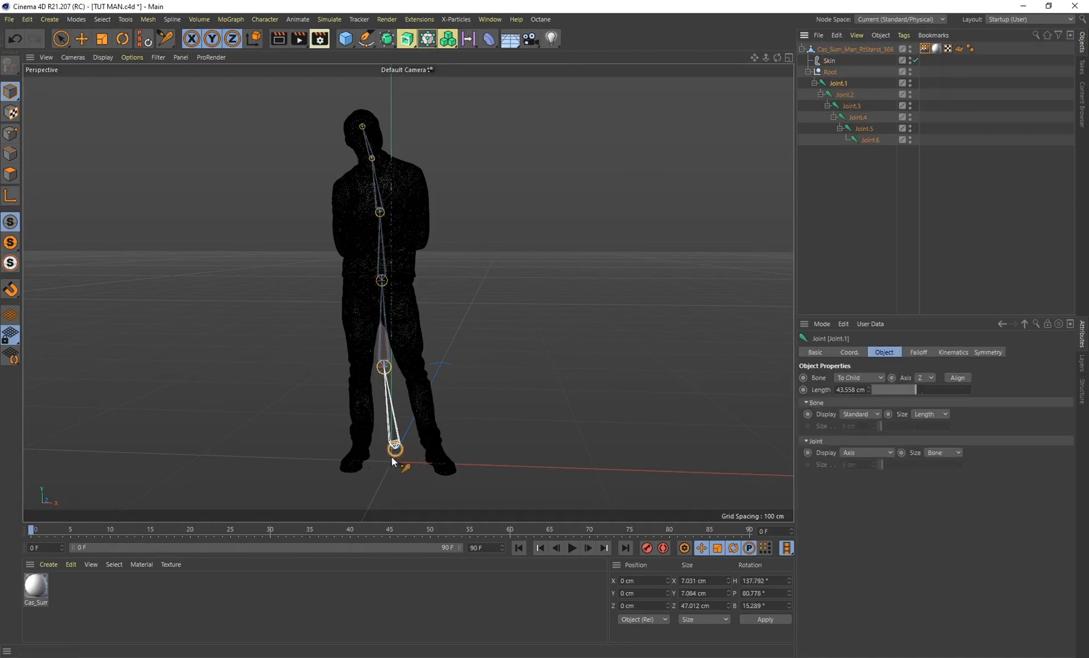
double_click(841, 83)
text(feet)
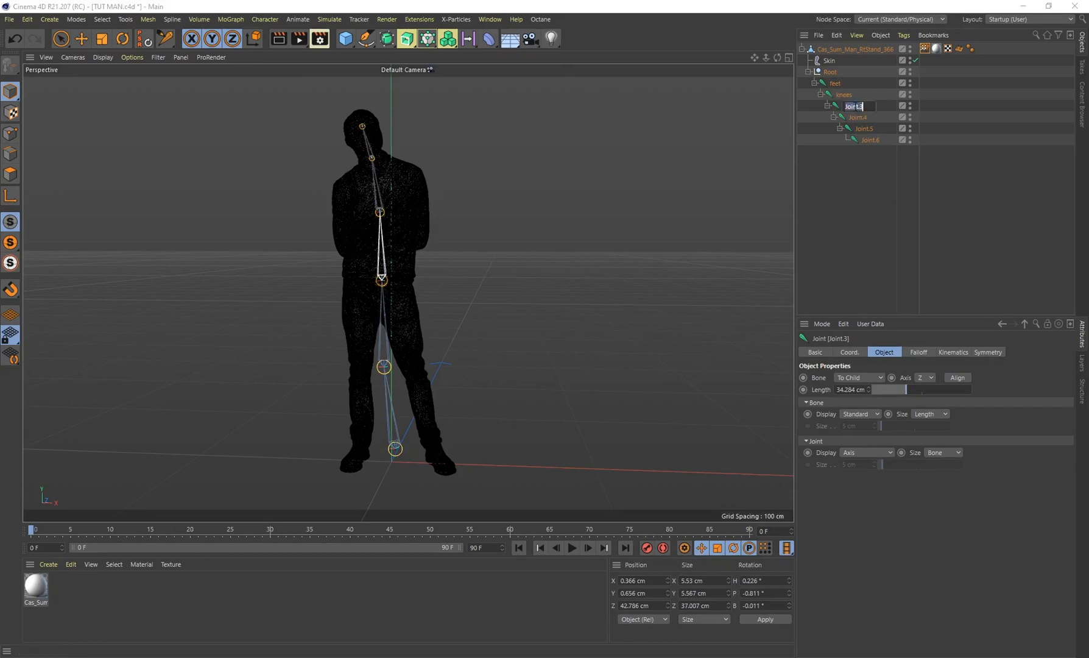
text(groin)
click(857, 117)
text(chest)
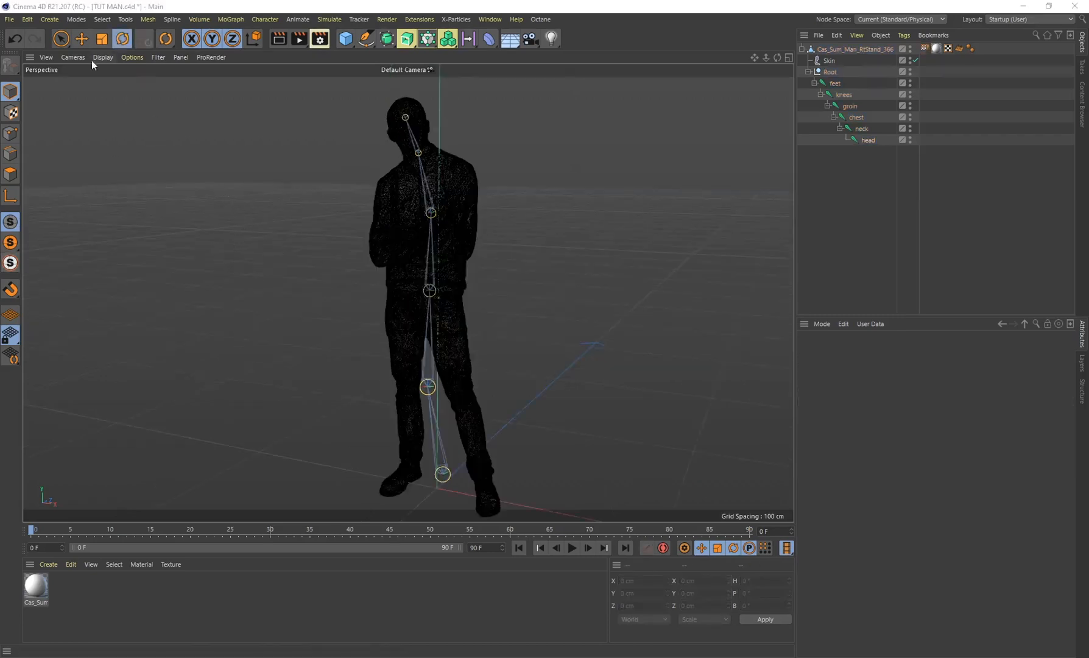
Step: Show the man as a solid model again and rotate the head joint to tilt the head
click(102, 57)
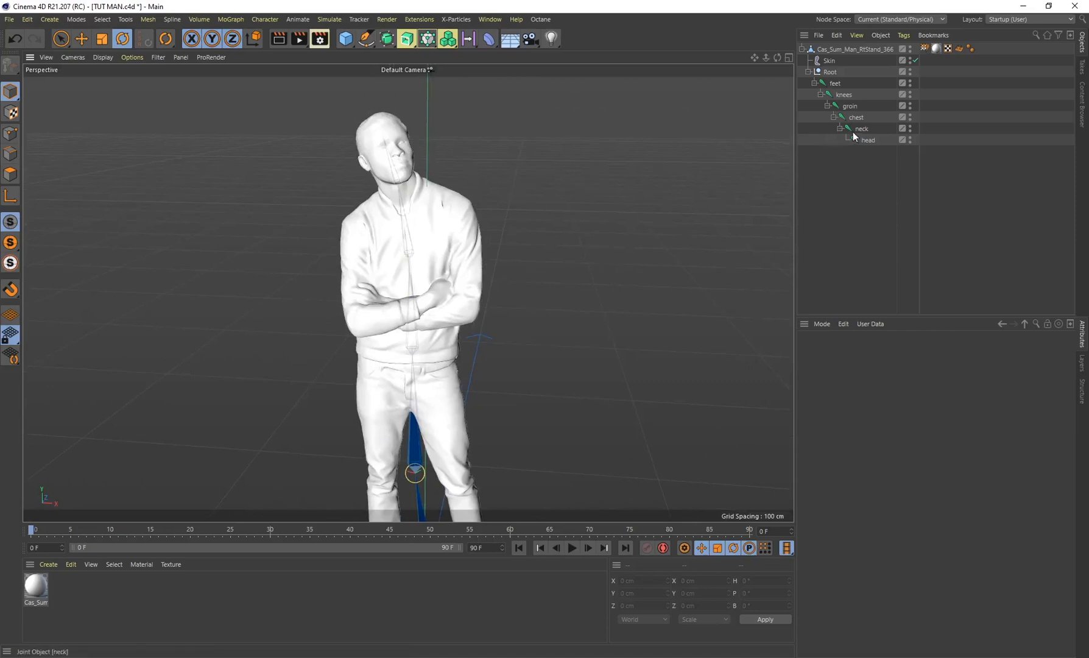
click(122, 39)
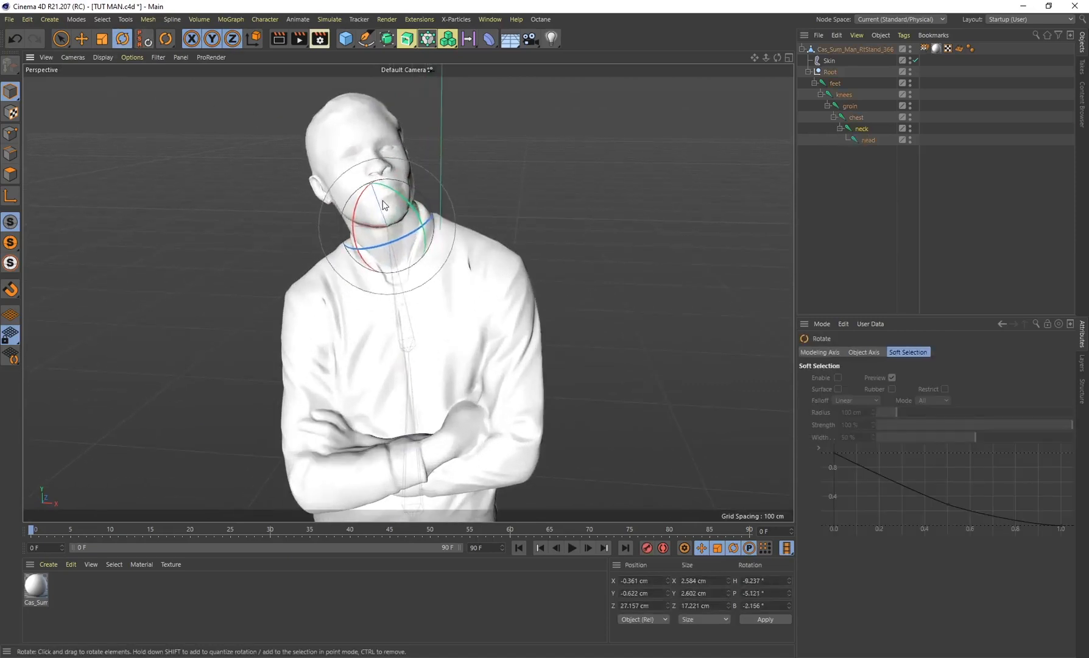
drag(385, 201, 380, 215)
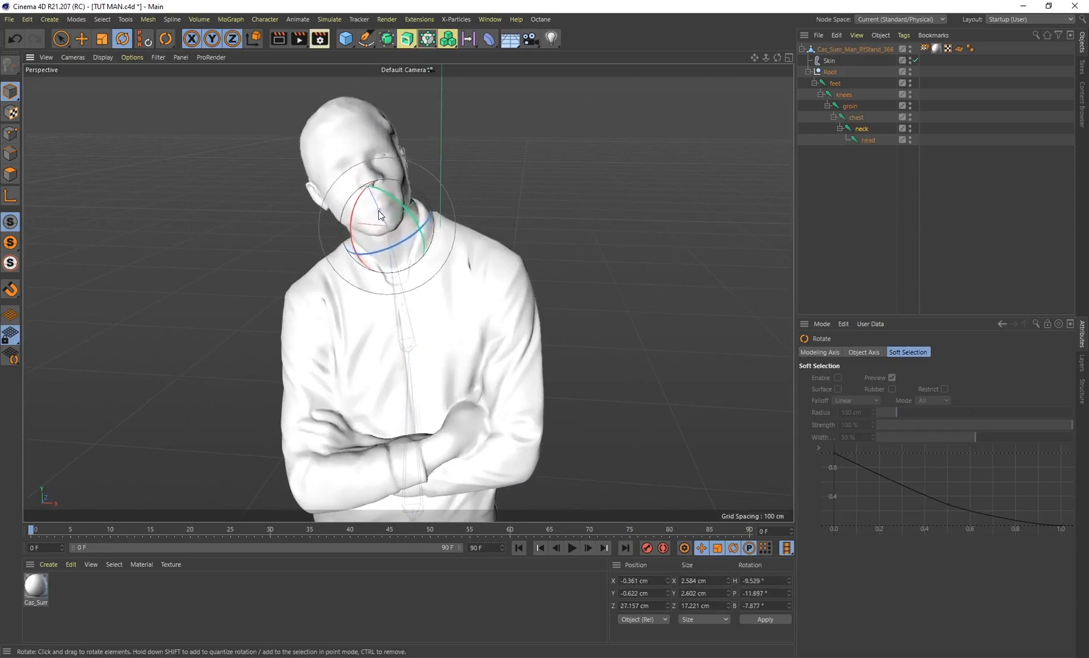
drag(379, 214, 368, 213)
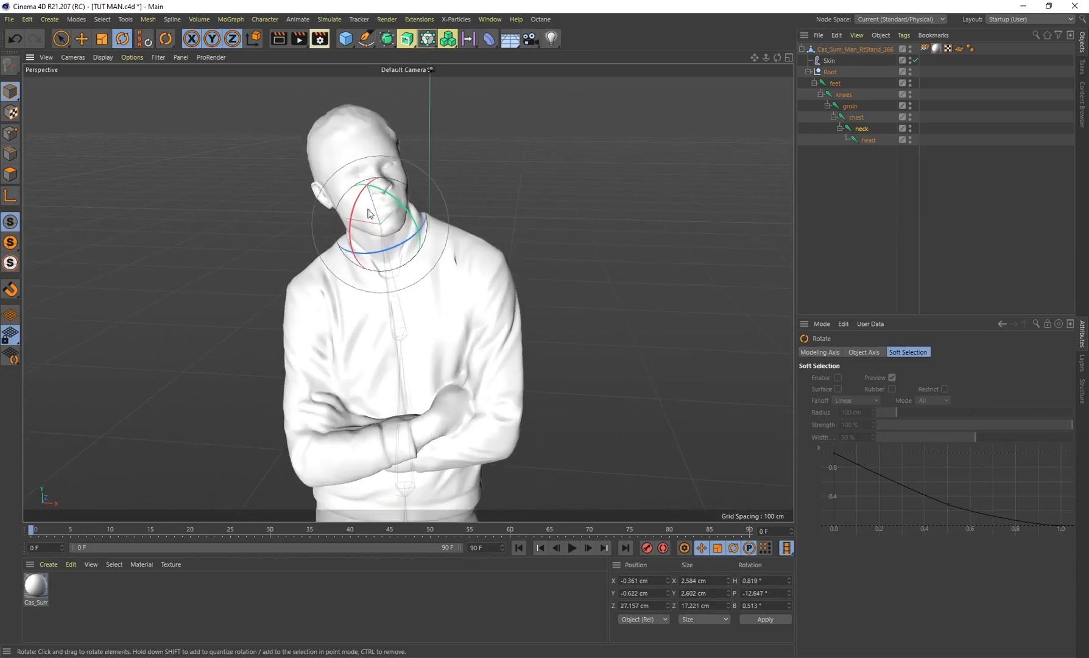
drag(368, 212, 375, 209)
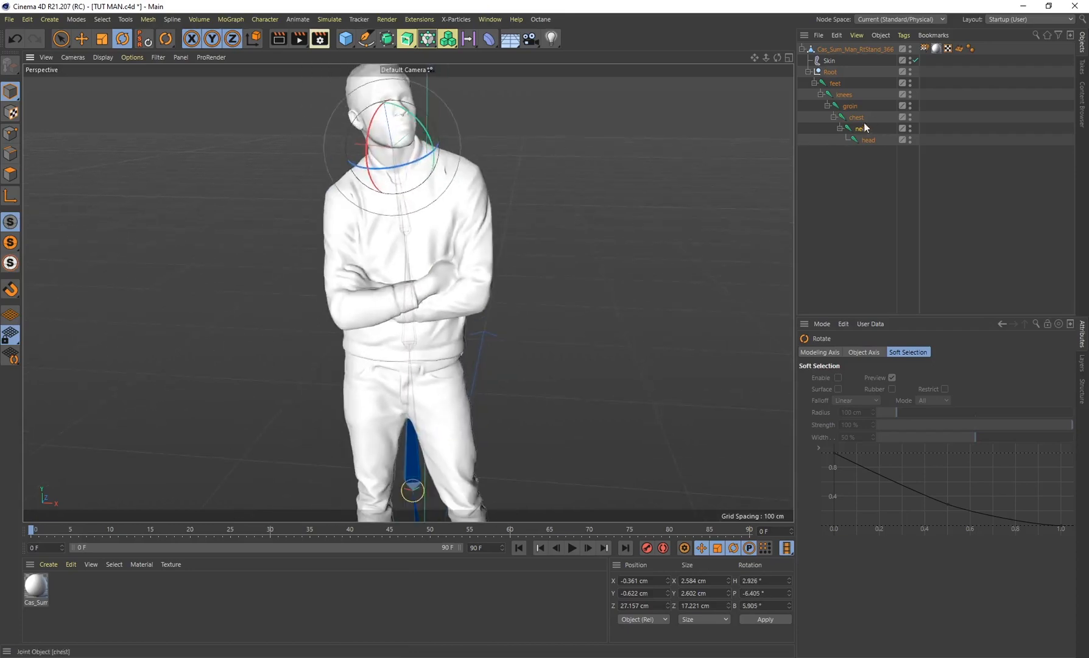
Step: Rotate the groin and knees joints to check the body and leg bend correctly
click(849, 106)
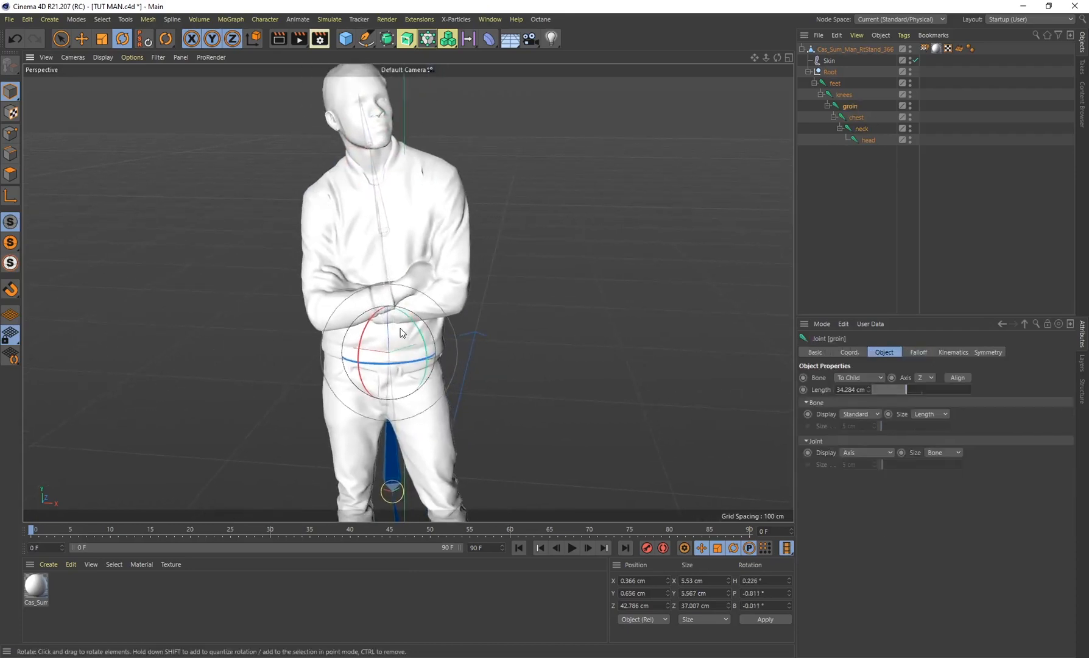
drag(400, 333, 415, 364)
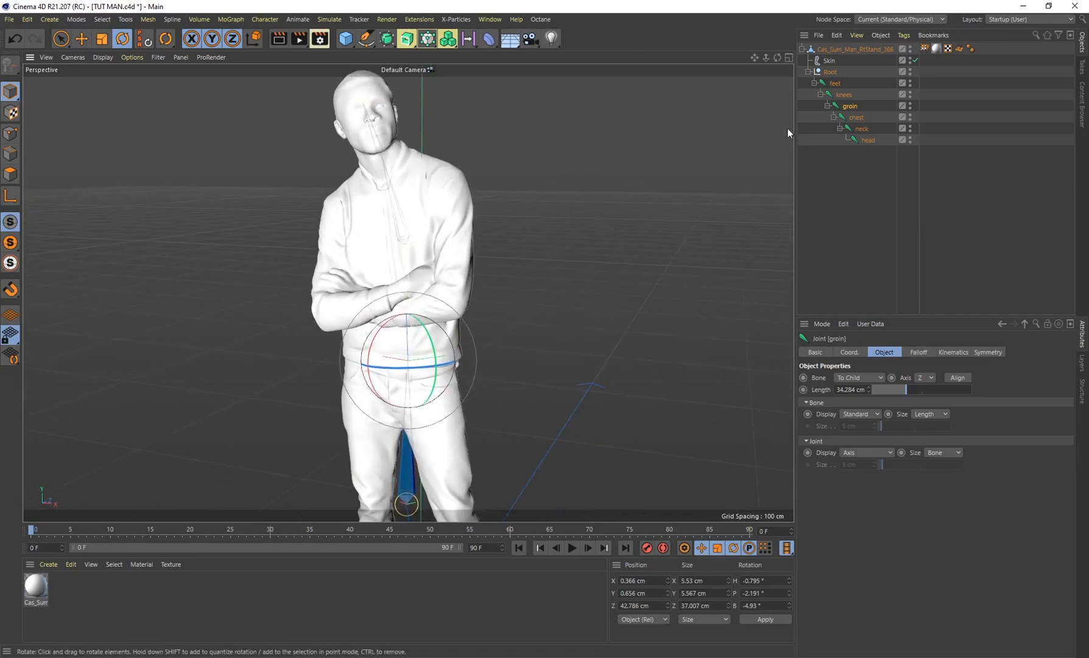
click(855, 117)
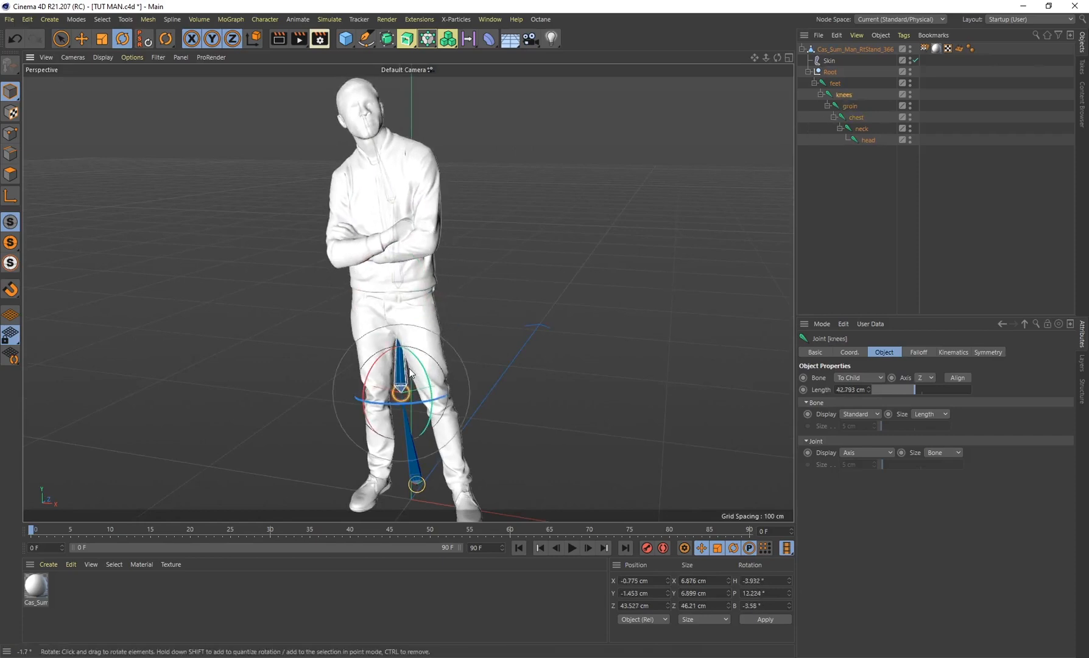
drag(407, 368, 424, 379)
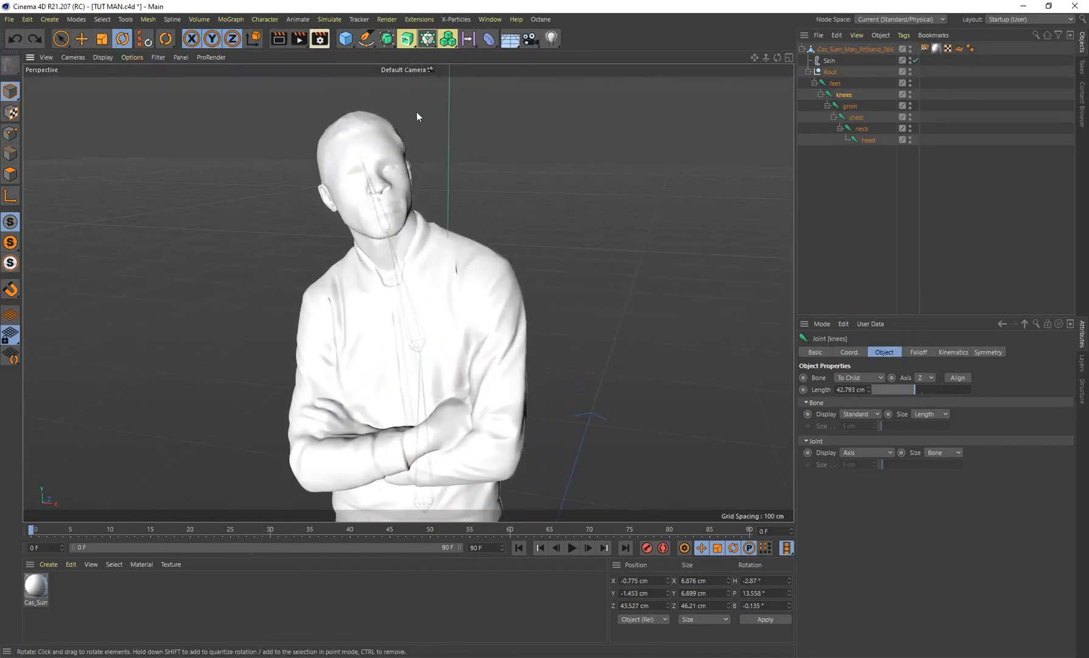
Step: With Automatic Keyframing on, rotate the neck joint at frame 20 to tilt the head
click(861, 128)
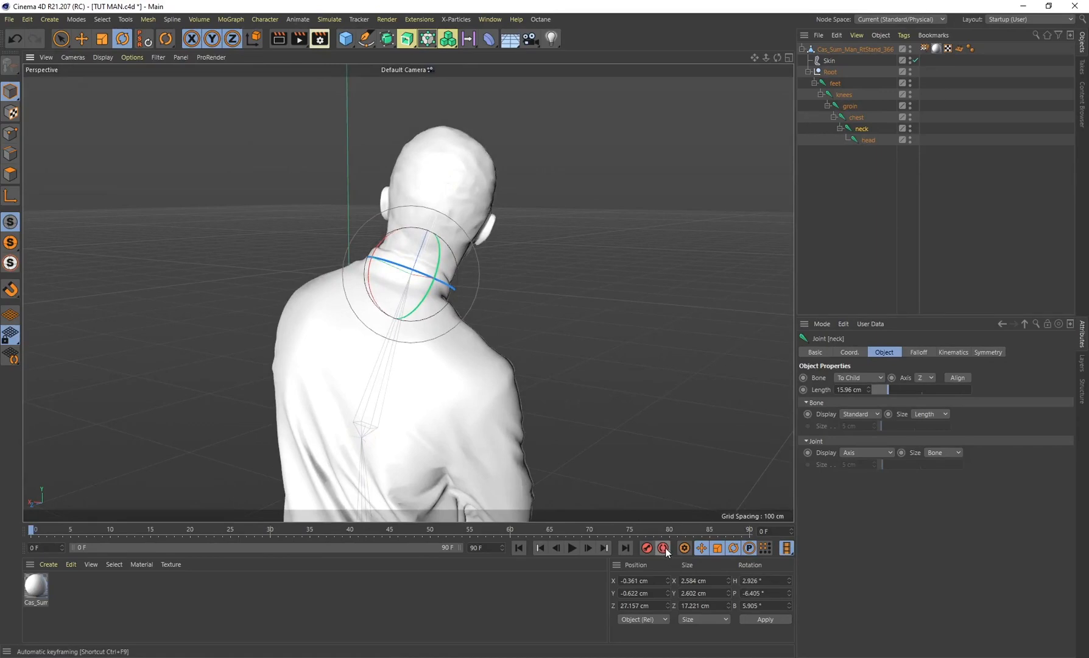
click(663, 549)
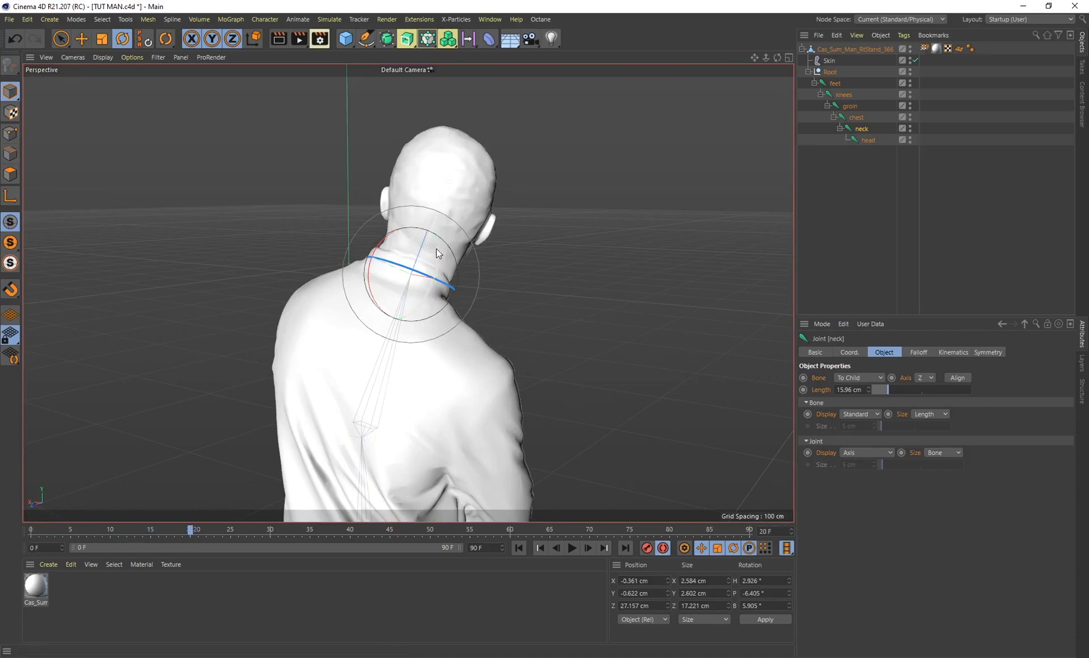
drag(433, 254, 407, 247)
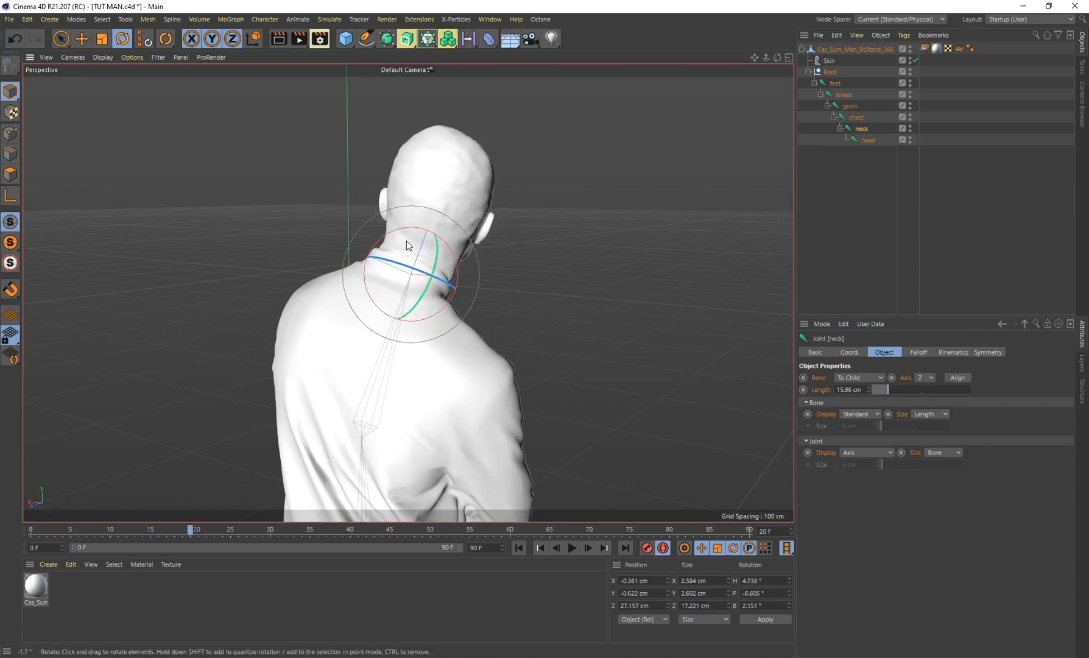
drag(408, 245, 471, 266)
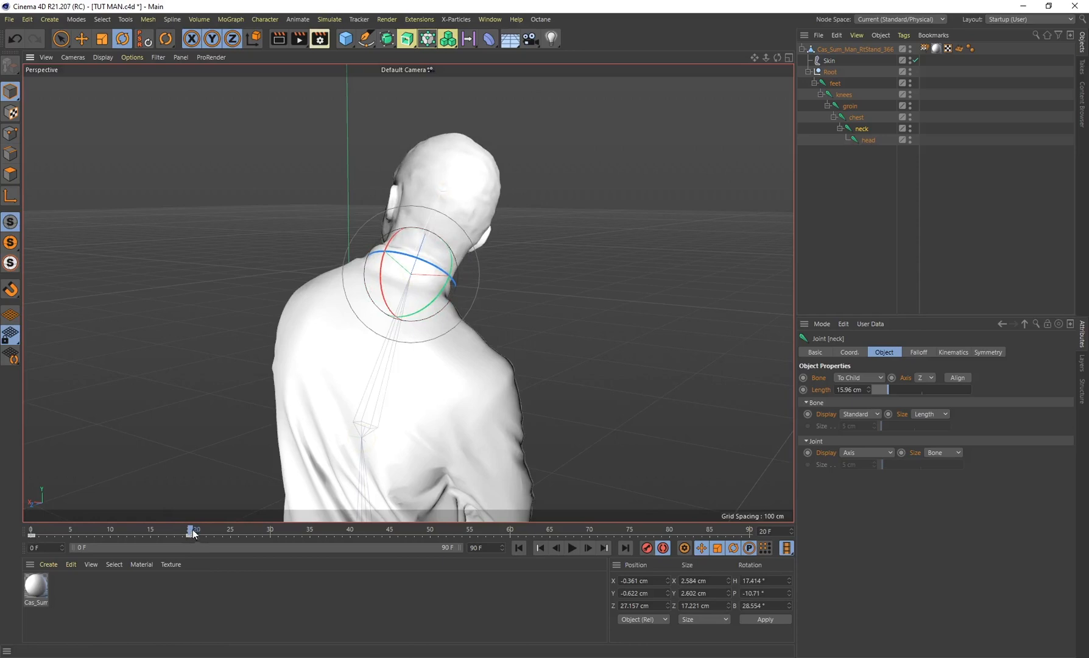
Step: Scrub the timeline to preview the head-turn animation over frames 0–20
click(538, 549)
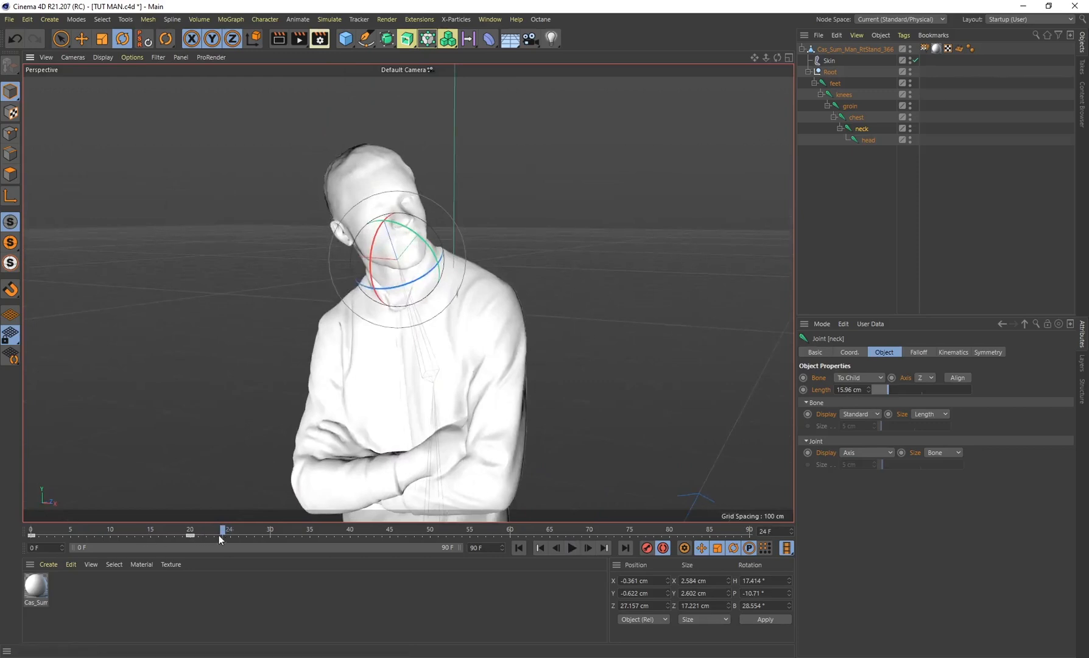
drag(222, 532, 137, 531)
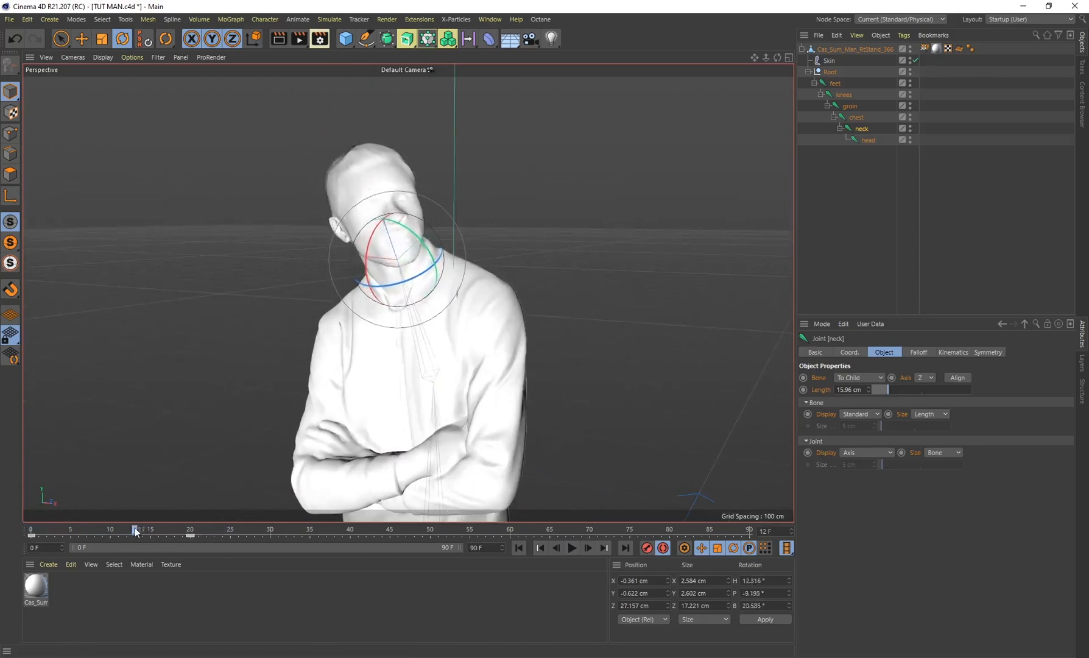
drag(136, 530, 169, 530)
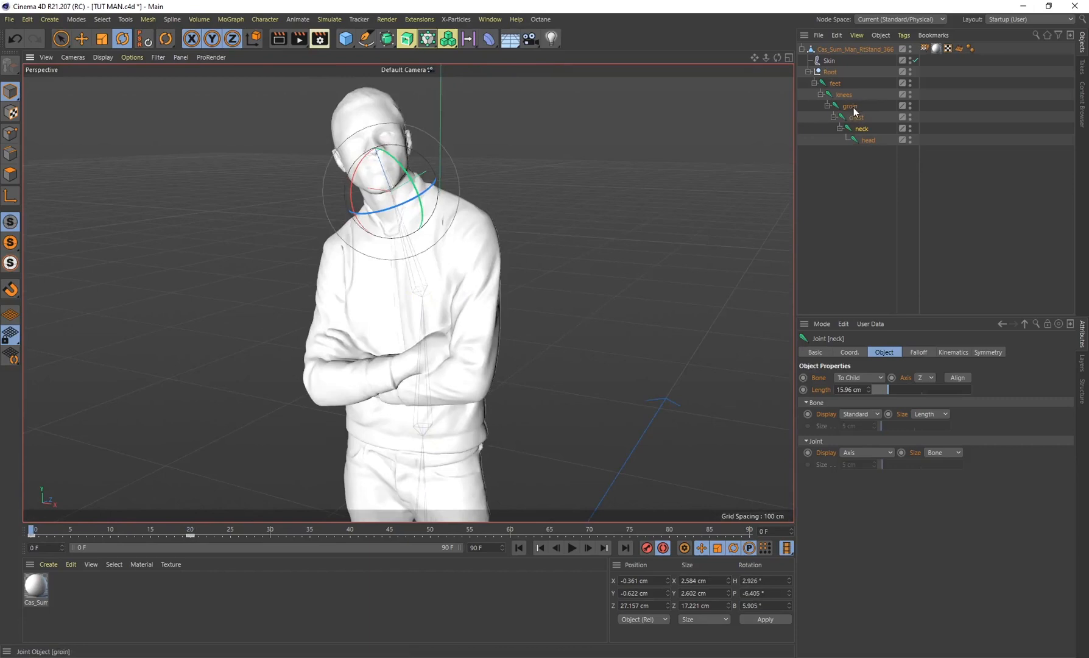
Step: Keyframe the groin joint with a hip twist at frame 10 and scrub to check it
click(849, 106)
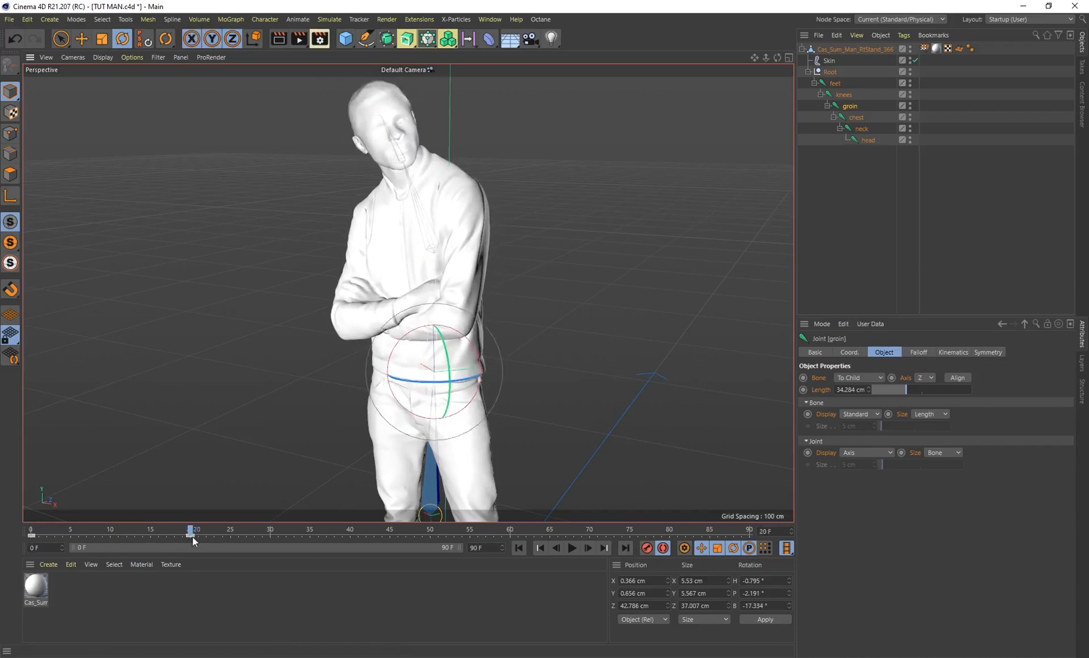
drag(193, 531, 110, 531)
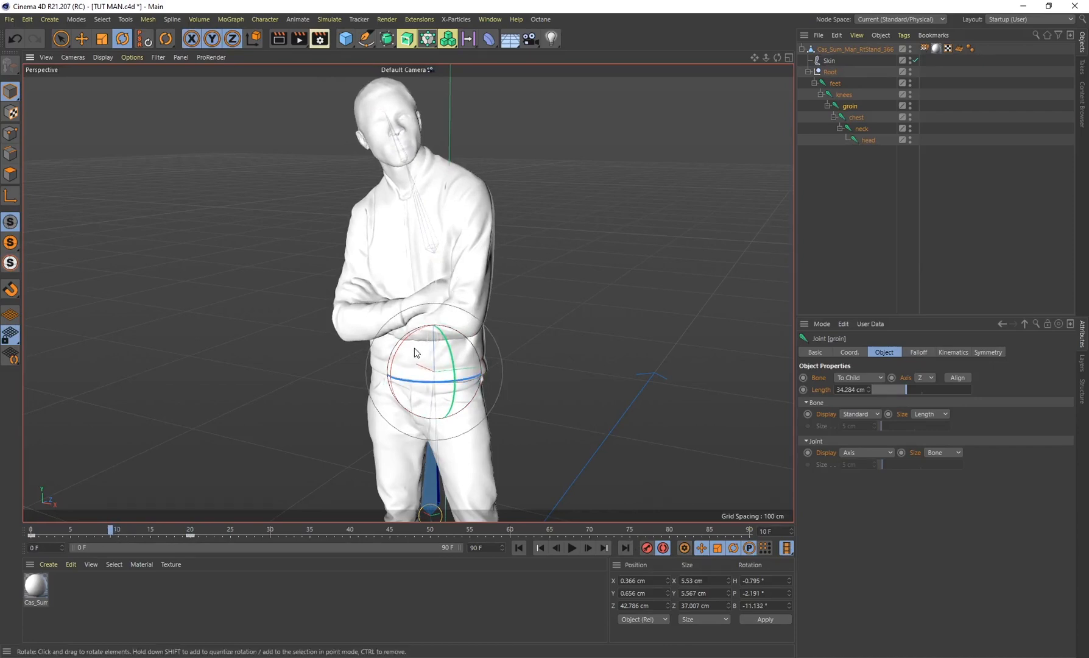
drag(413, 351, 422, 348)
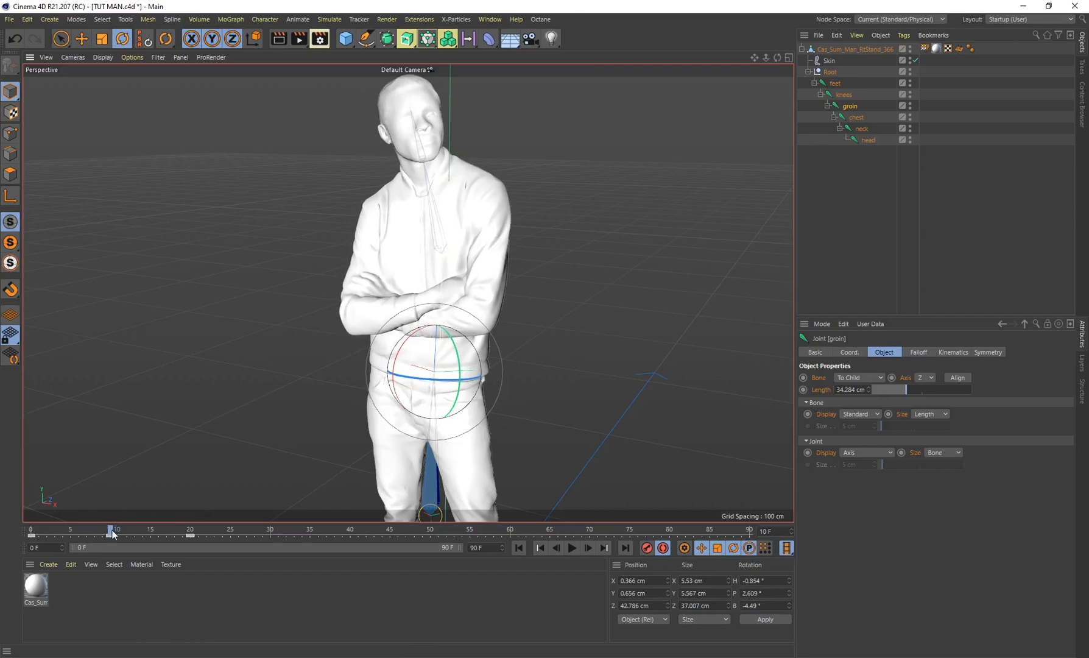
drag(116, 531, 148, 532)
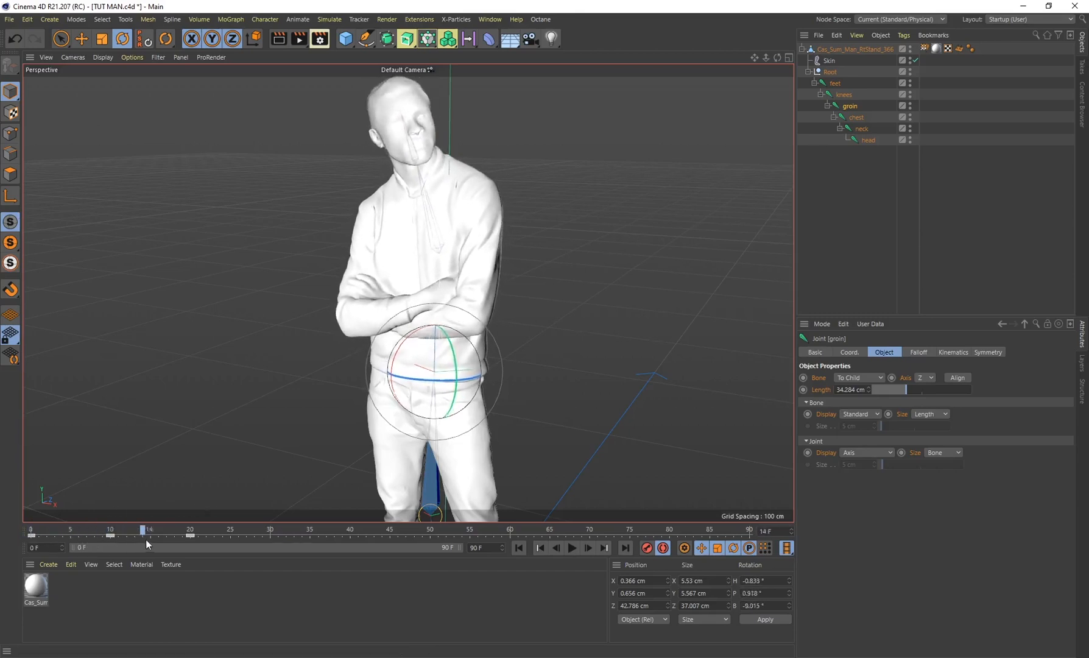
click(571, 548)
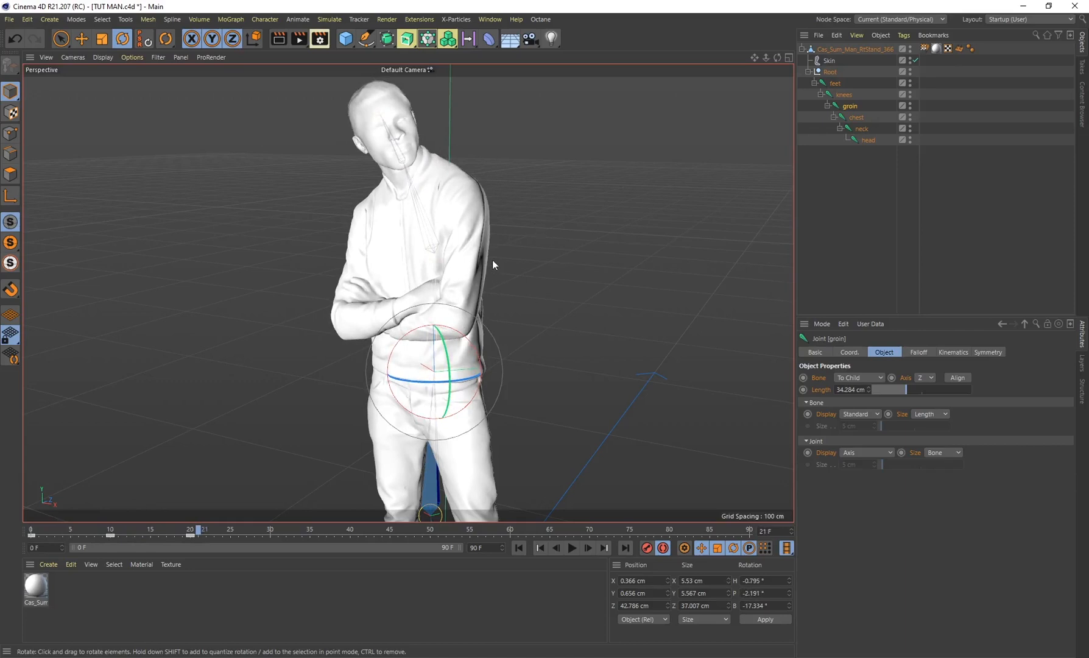
mouse_move(208, 480)
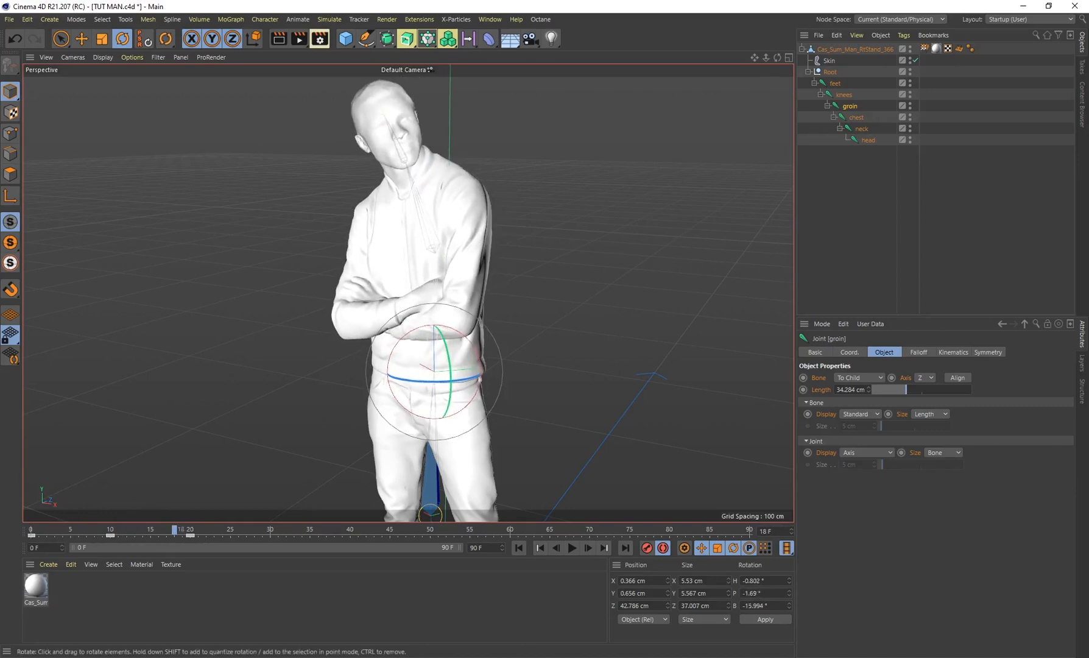
click(844, 94)
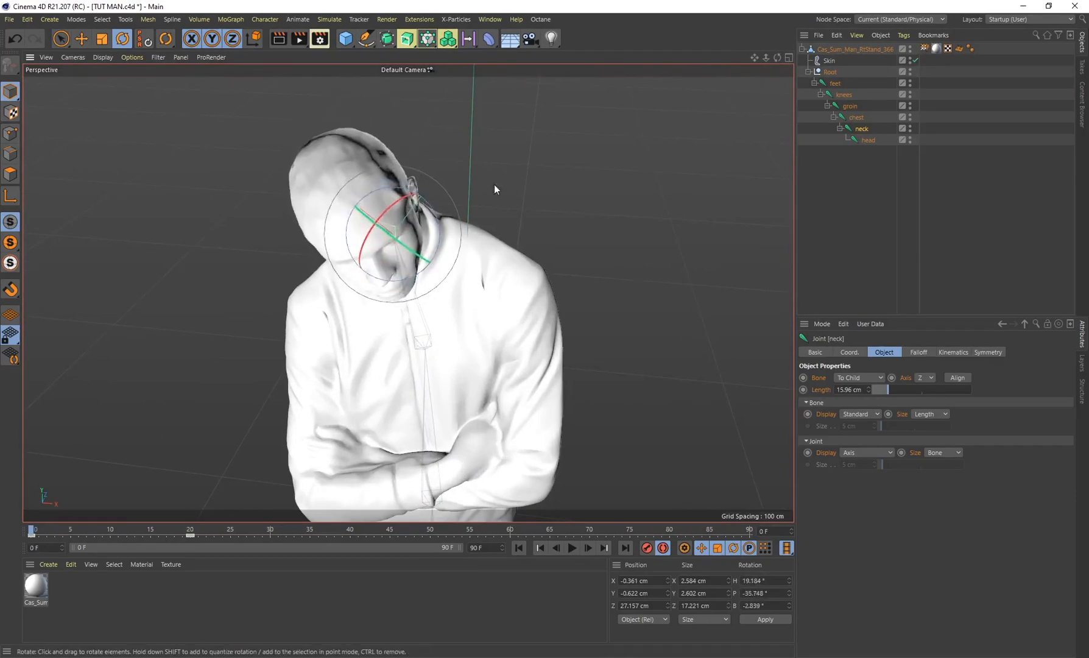
Step: Twist the neck and bend the knees joint to extreme angles to stress-test the rig
drag(430, 215, 414, 220)
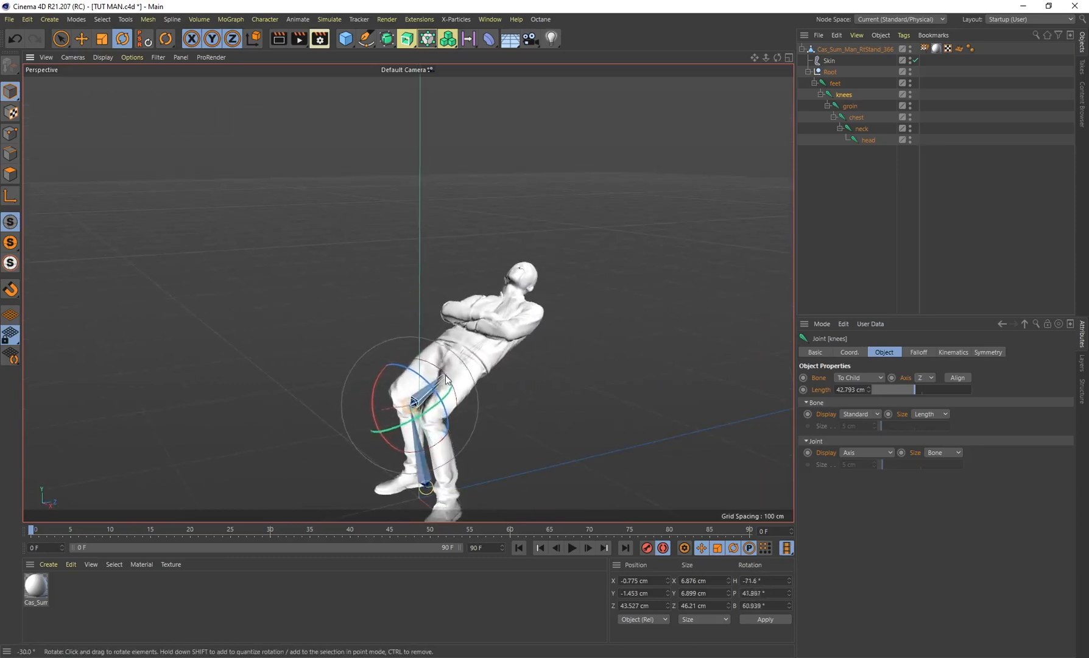
drag(444, 379, 414, 400)
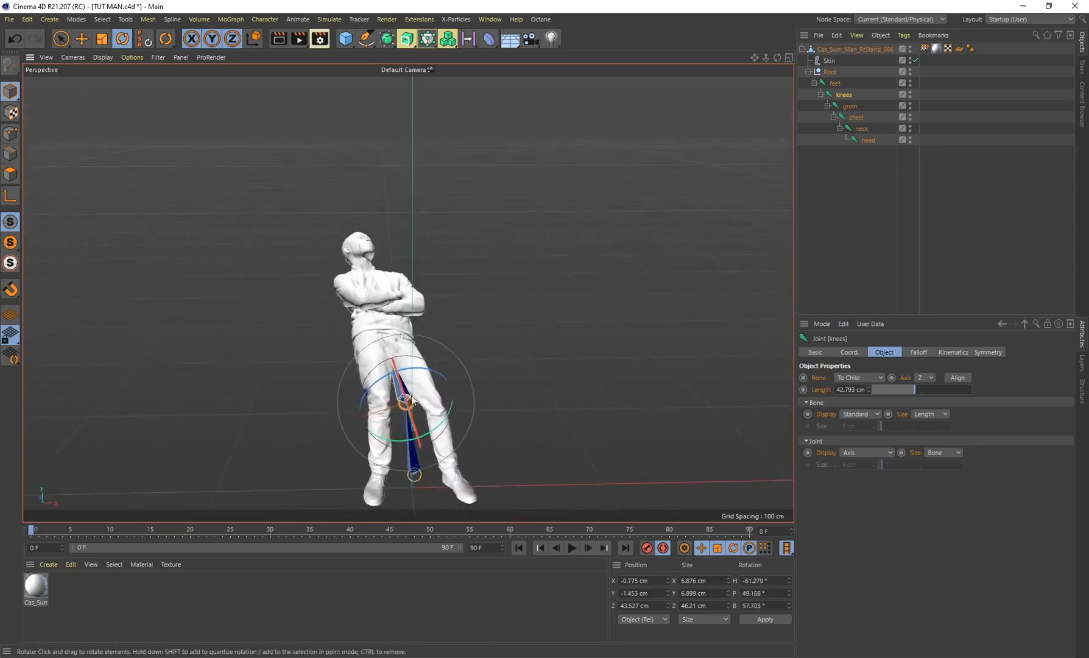
drag(430, 396, 410, 403)
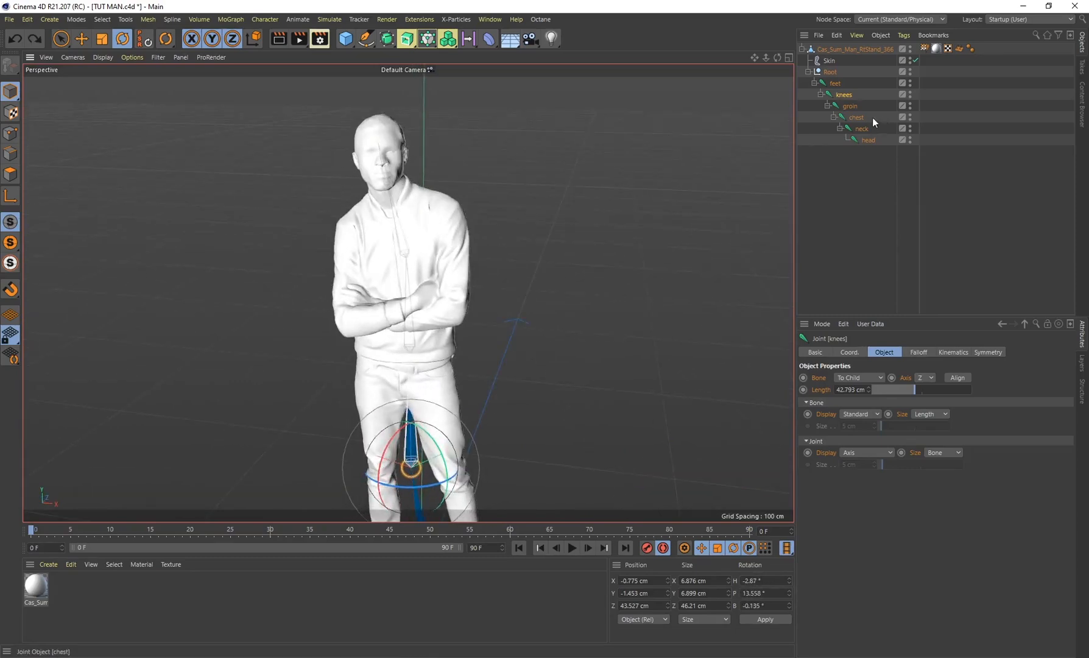
Step: Frame the upper body and rotate the neck joint to turn the head
drag(407, 278, 379, 167)
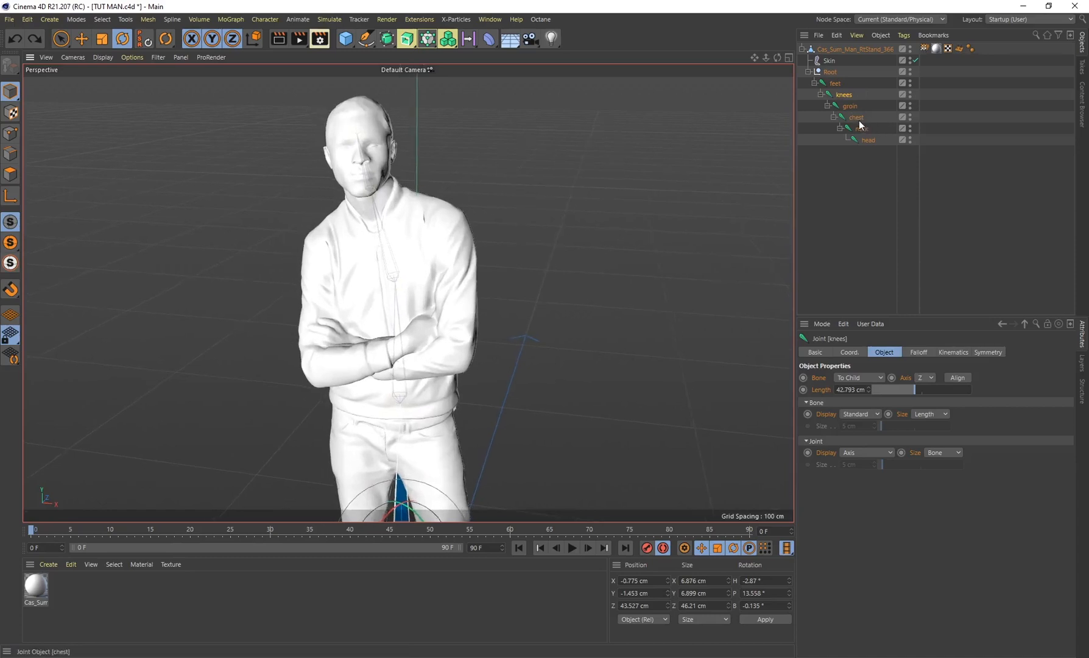
click(862, 128)
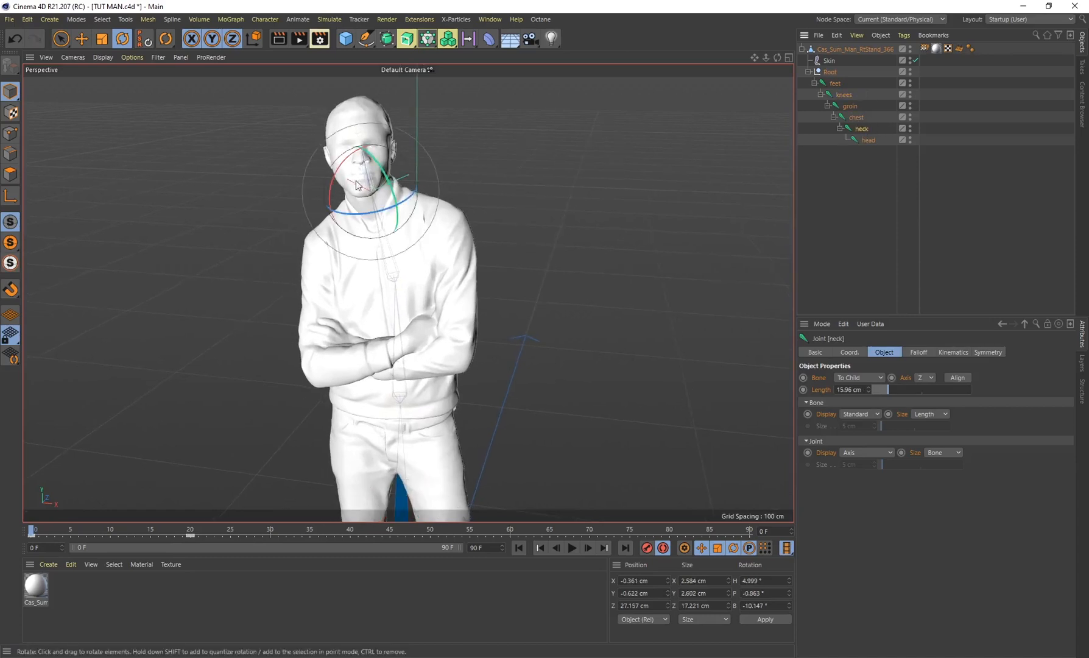
drag(364, 180, 372, 188)
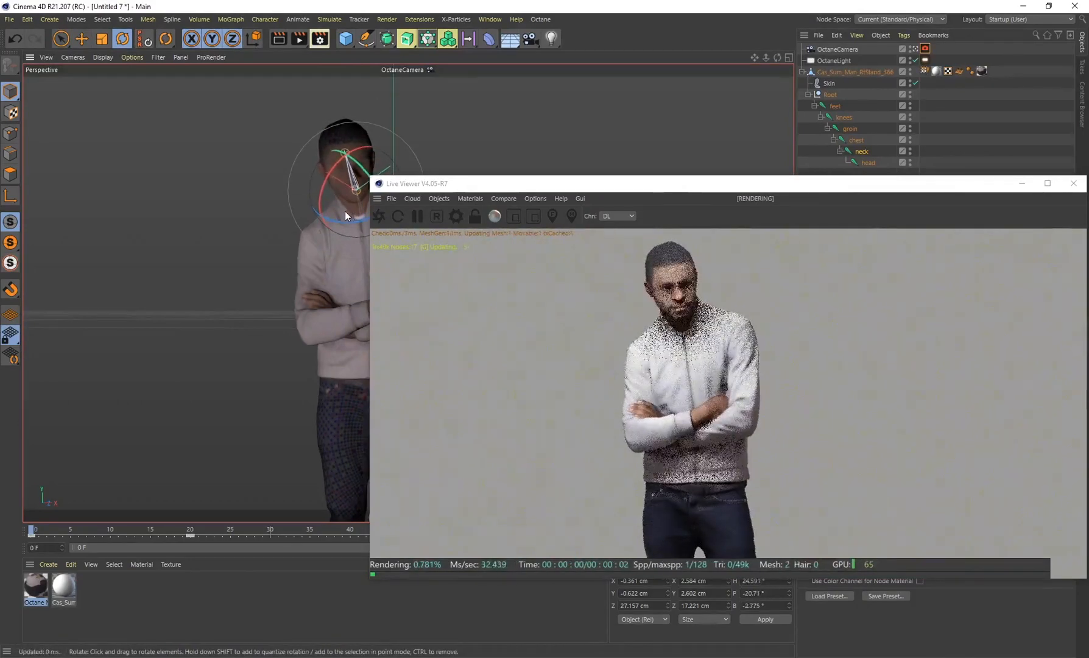
Step: Rotate the neck joint so the Octane Live Viewer render updates the head pose
drag(348, 216, 334, 211)
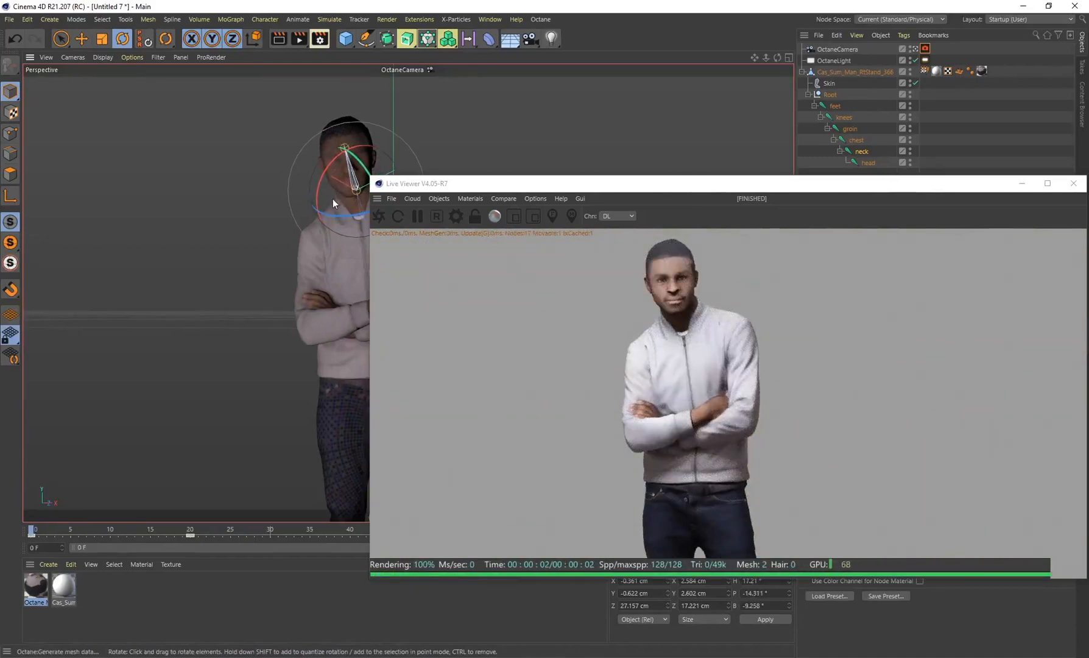
mouse_move(340, 203)
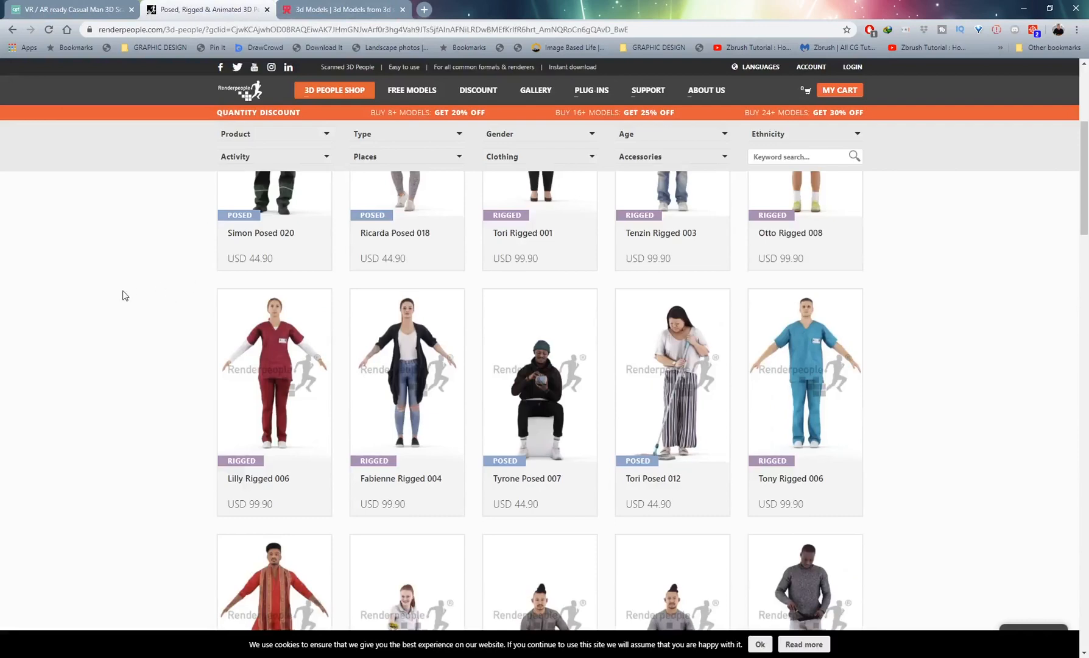
mouse_move(242, 314)
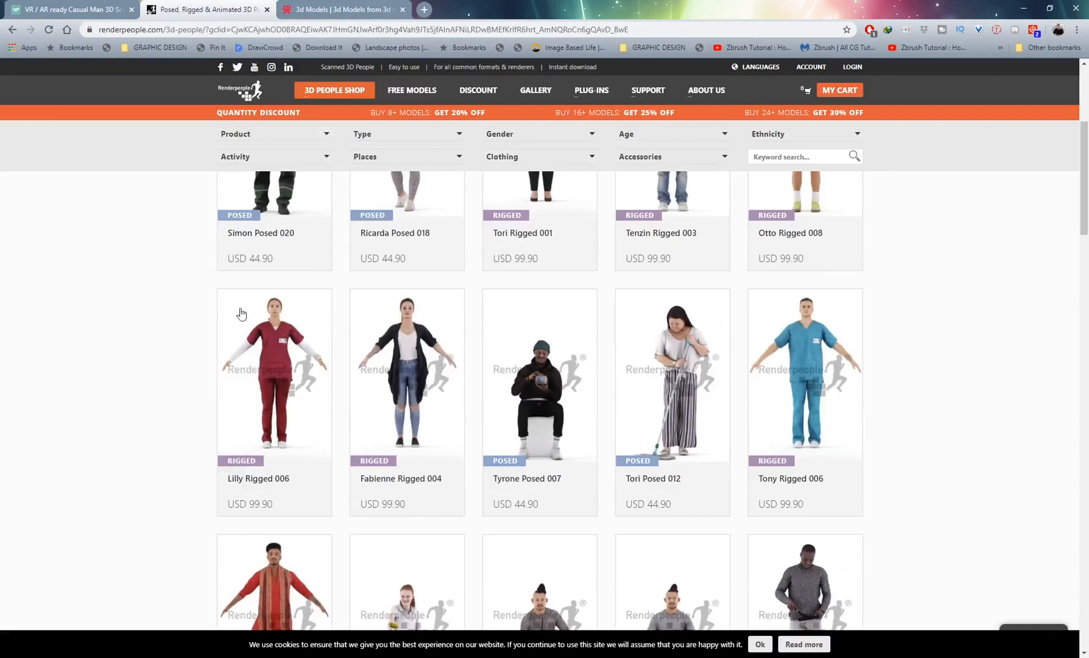
Step: Scroll through the Renderpeople 3D People Shop listings, then move to the 3D Scan Store site
scroll(down, 3)
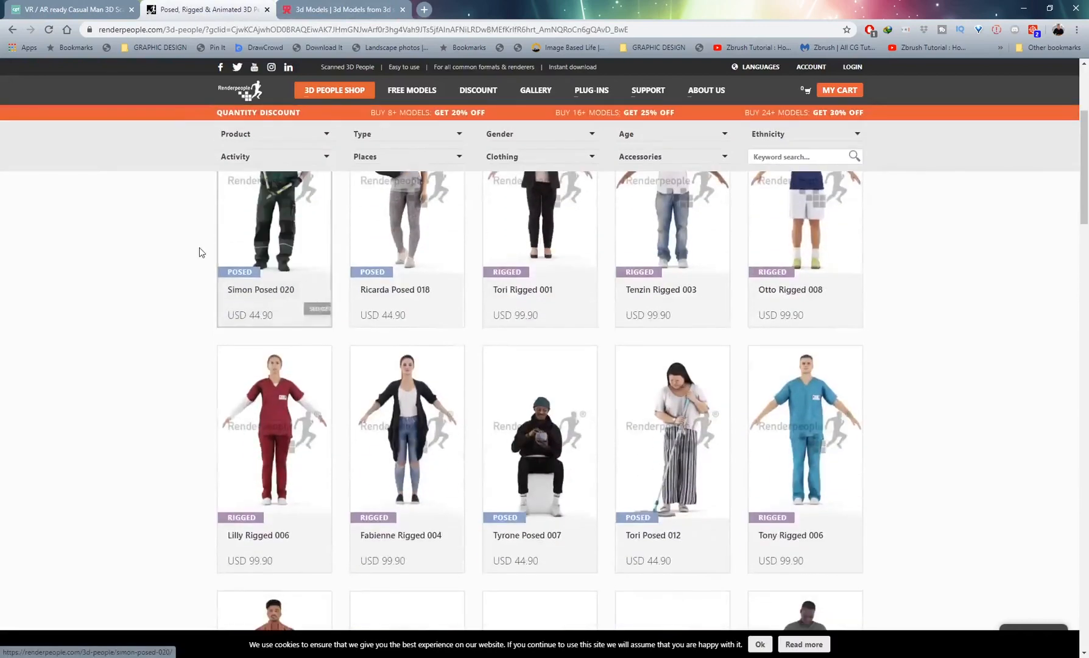
scroll(down, 3)
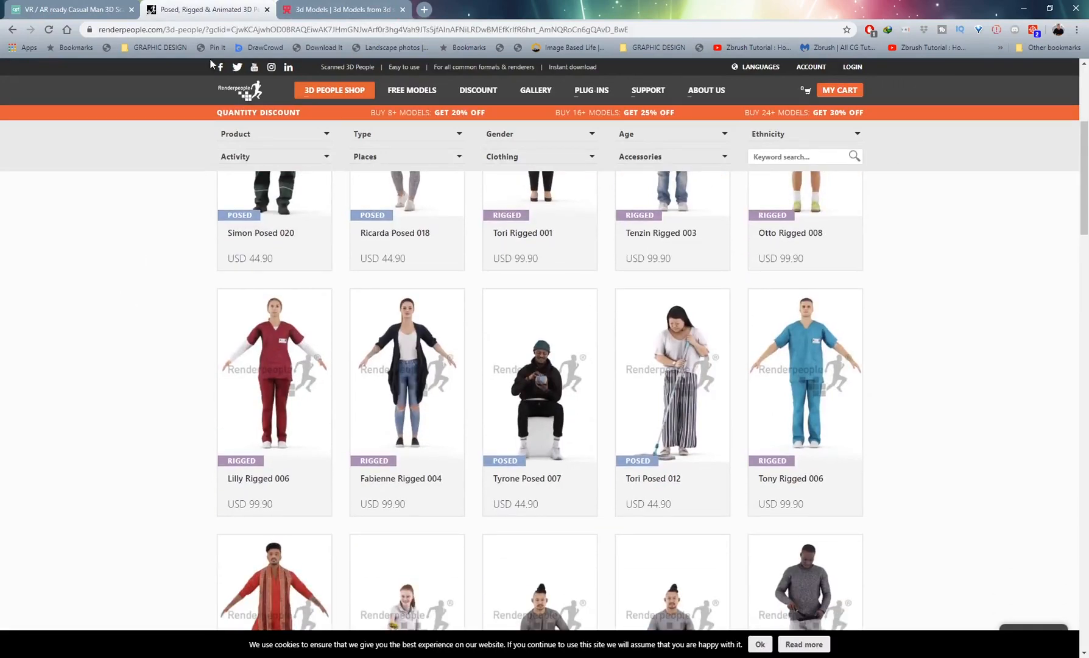
click(340, 10)
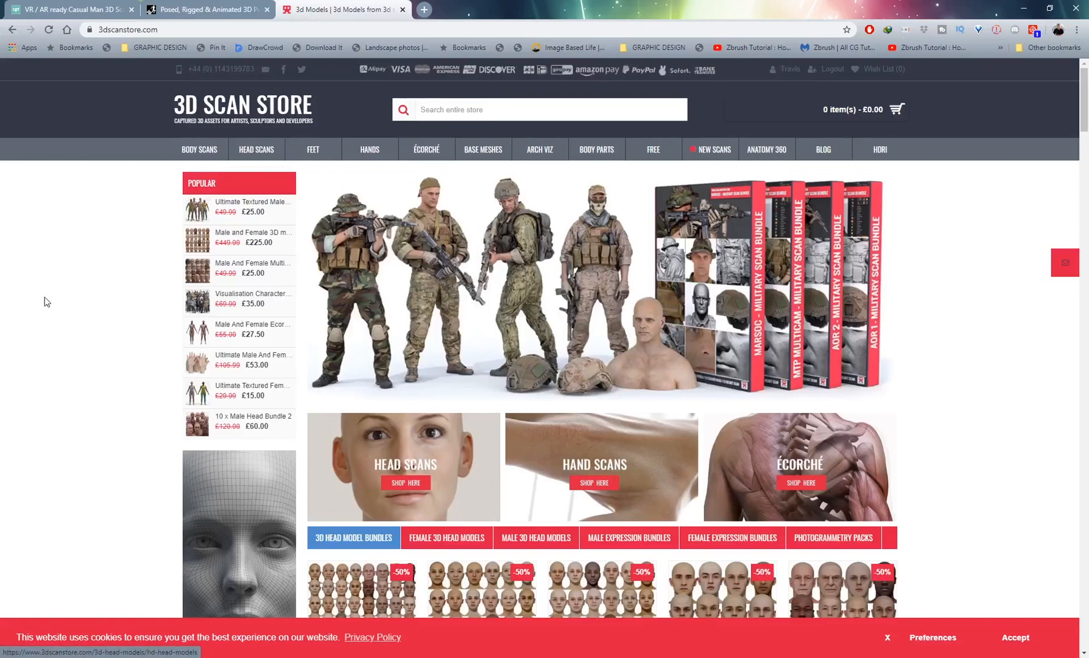
Step: Scroll down the 3D Scan Store homepage to the head scans banner and bundles
scroll(down, 3)
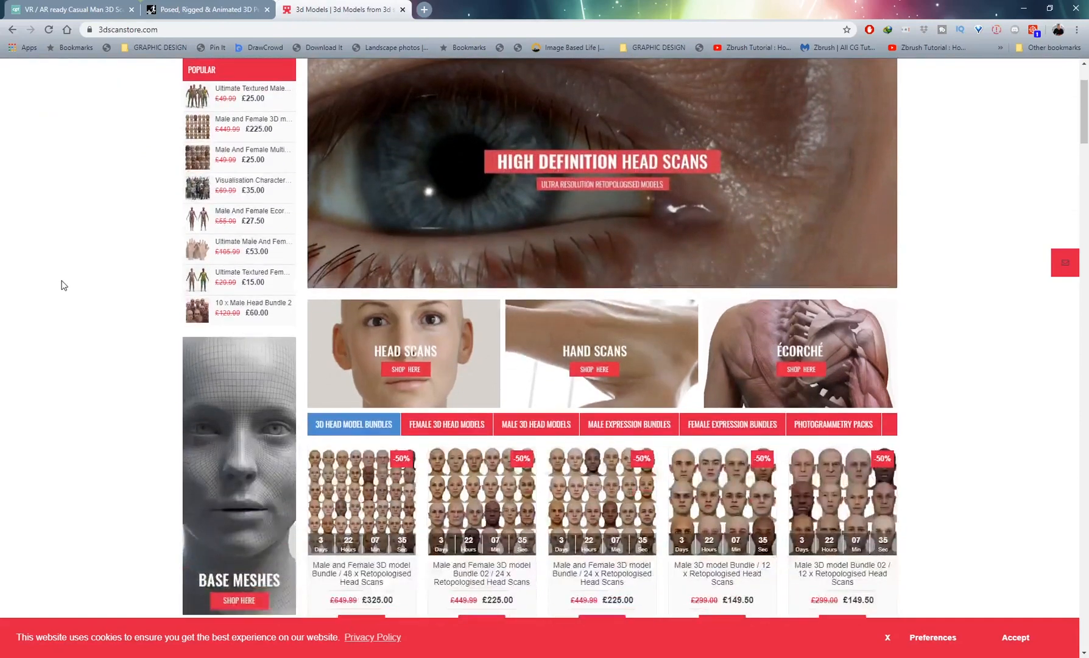